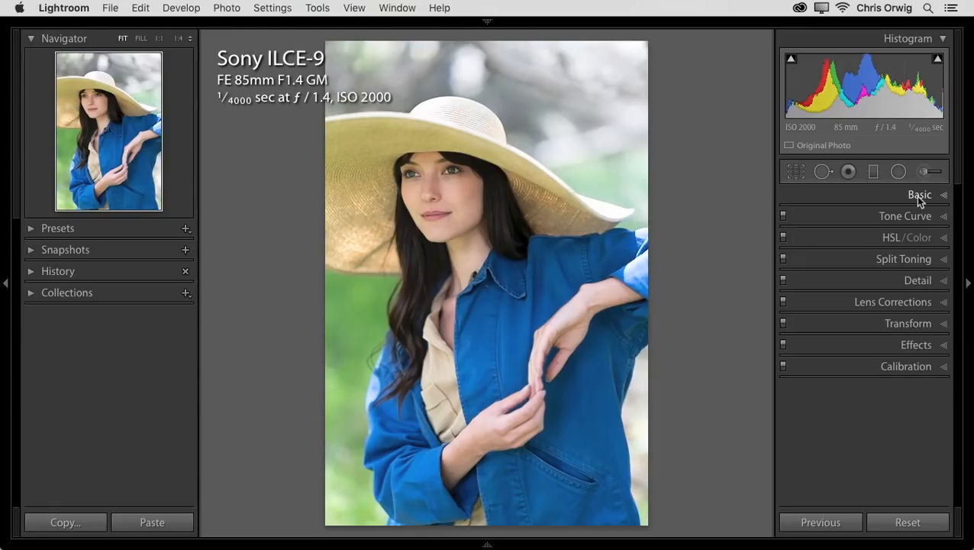
In the Basic panel set Exposure +0.30, Contrast +12, Highlights -77 and Shadows +25.
{"action": "left_click", "coordinate": [919, 195]}
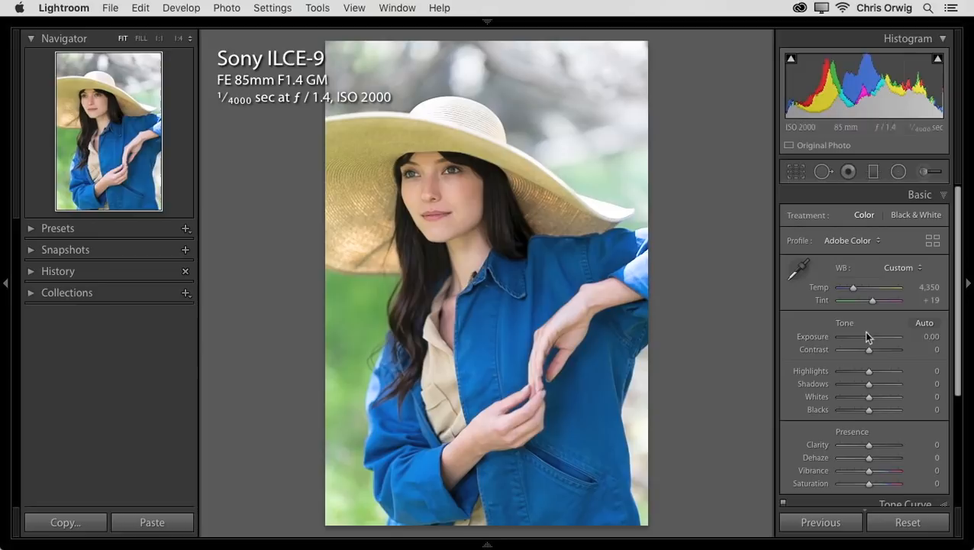
{"action": "left_click_drag", "start_coordinate": [852, 338], "coordinate": [870, 337]}
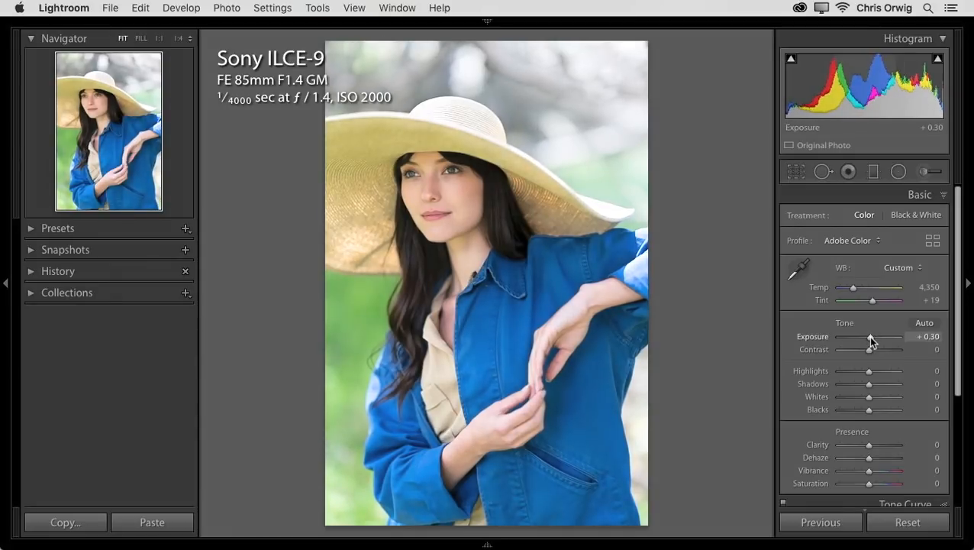
{"action": "left_click_drag", "start_coordinate": [868, 348], "coordinate": [877, 348]}
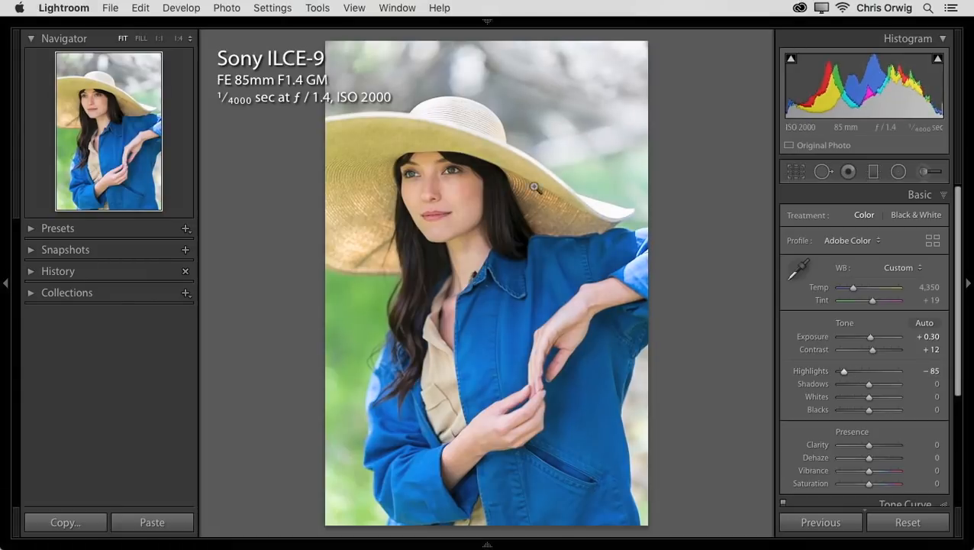
{"action": "left_click_drag", "start_coordinate": [843, 371], "coordinate": [840, 371]}
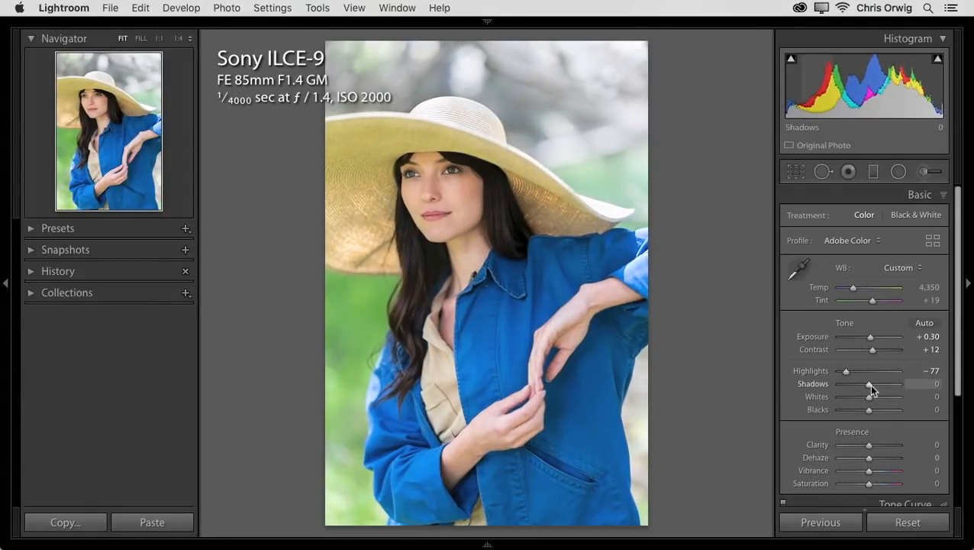
{"action": "left_click_drag", "start_coordinate": [869, 383], "coordinate": [876, 383]}
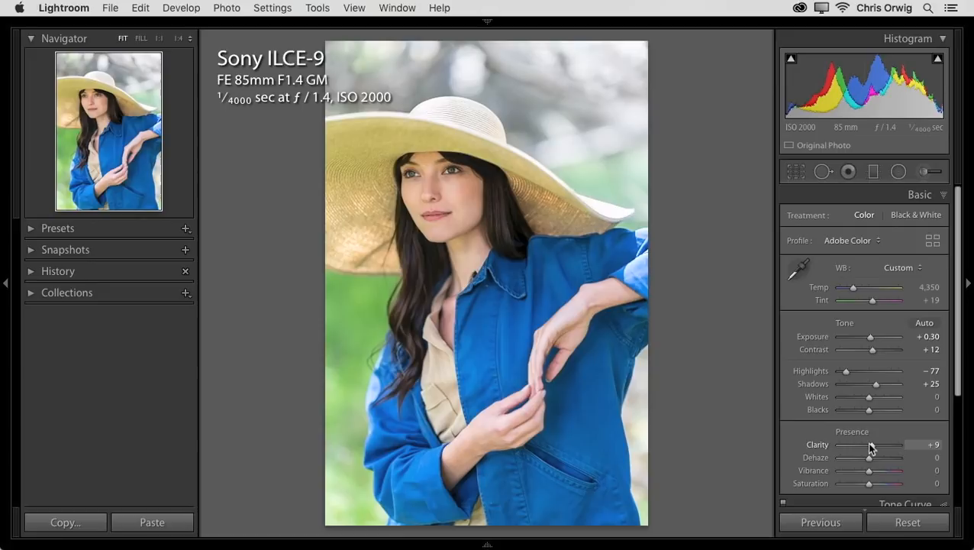
{"action": "mouse_move", "coordinate": [831, 296]}
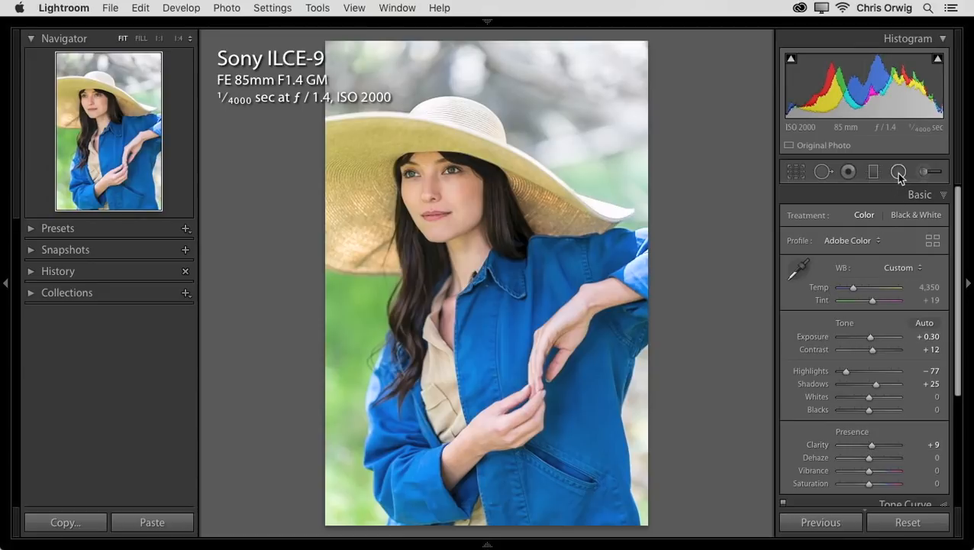
Start a Radial Filter from the Exposure effect preset and set its Exposure to 0.94.
{"action": "left_click", "coordinate": [898, 171]}
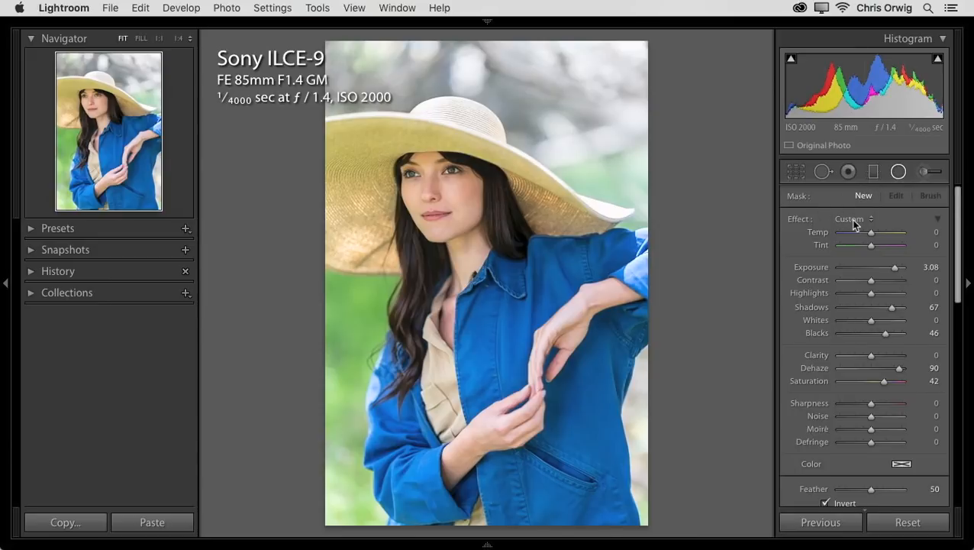
{"action": "left_click", "coordinate": [852, 220]}
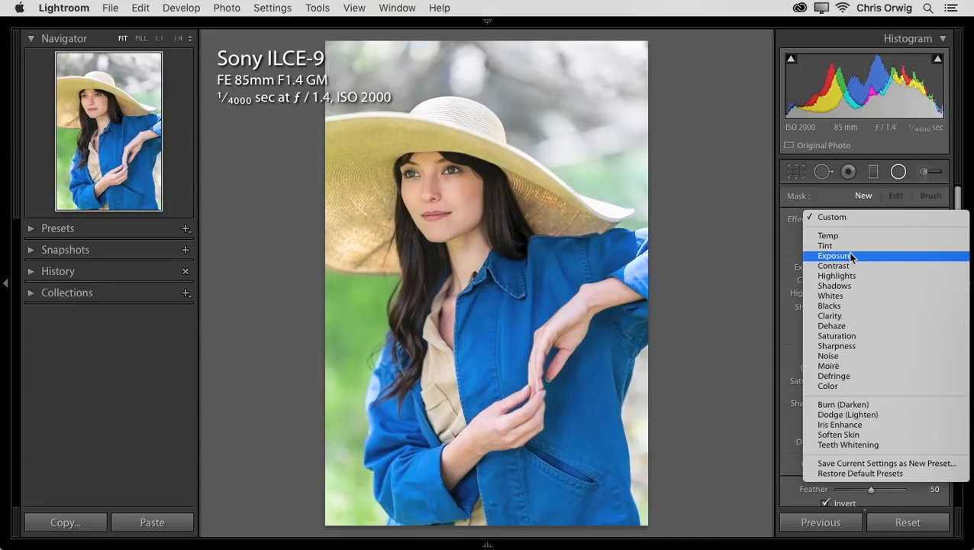
{"action": "left_click", "coordinate": [834, 255]}
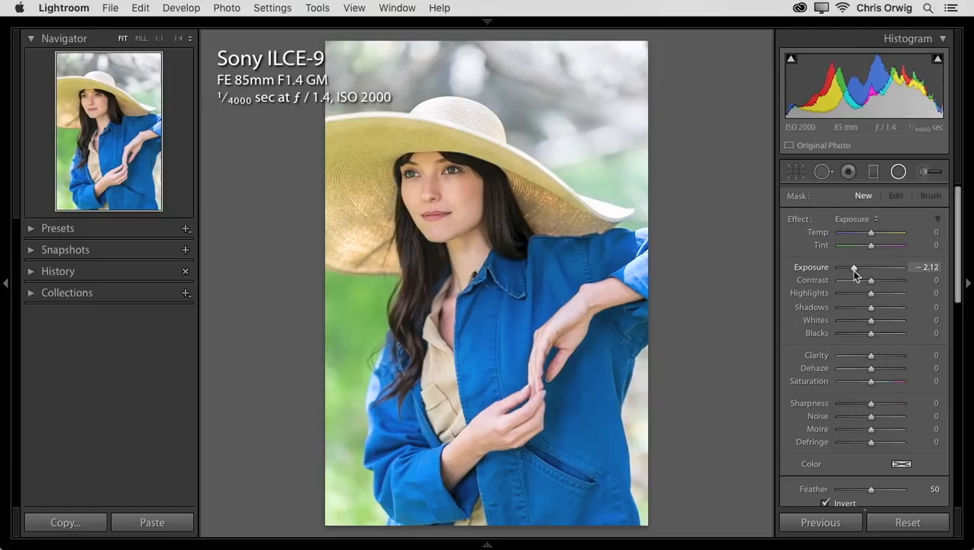
{"action": "left_click_drag", "start_coordinate": [855, 268], "coordinate": [879, 269]}
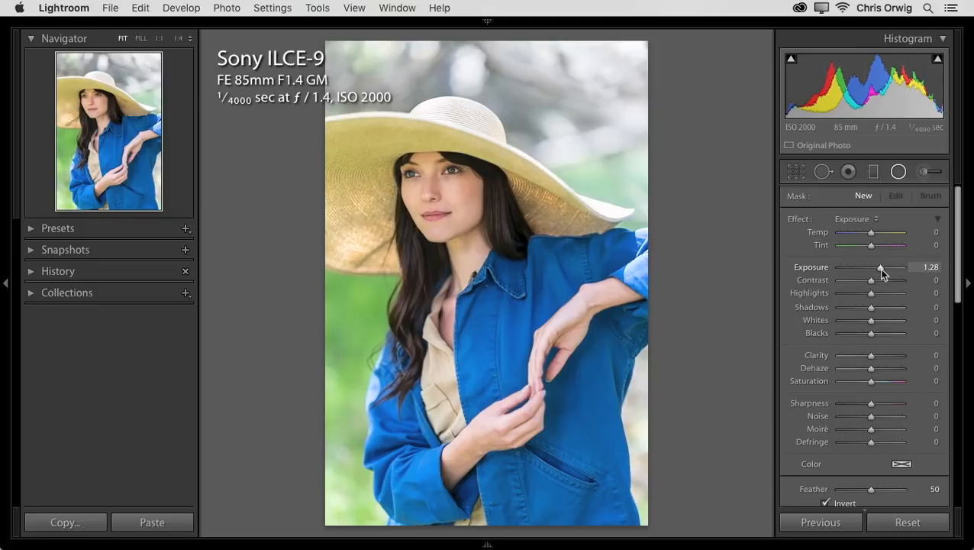
{"action": "left_click_drag", "start_coordinate": [879, 265], "coordinate": [878, 265]}
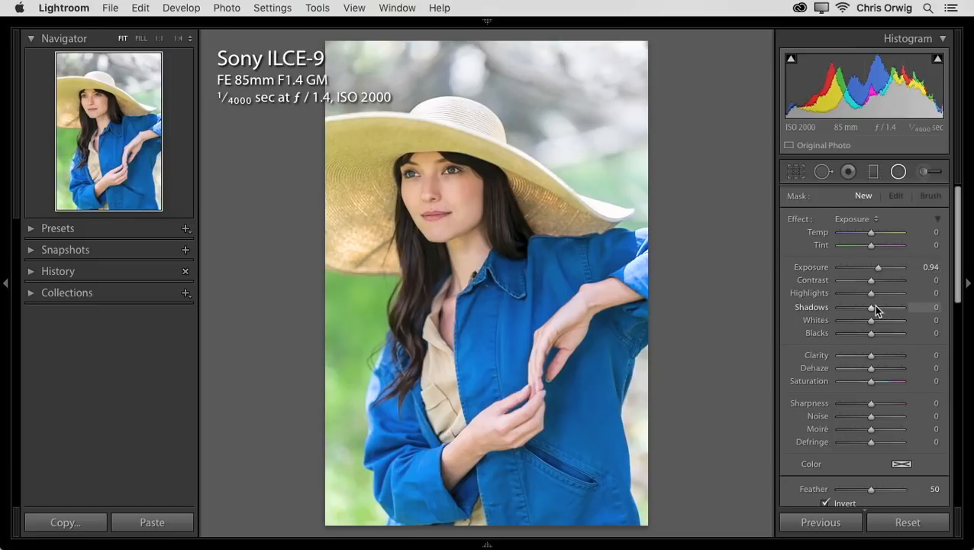
Give the radial filter Shadows 44, Clarity 15 and Saturation 15.
{"action": "left_click_drag", "start_coordinate": [870, 307], "coordinate": [893, 307]}
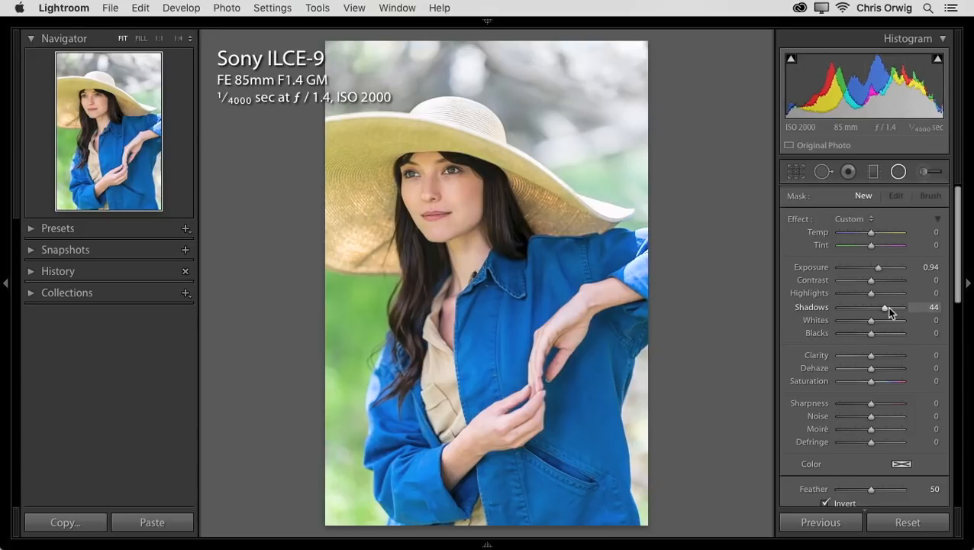
{"action": "left_click_drag", "start_coordinate": [870, 354], "coordinate": [877, 354]}
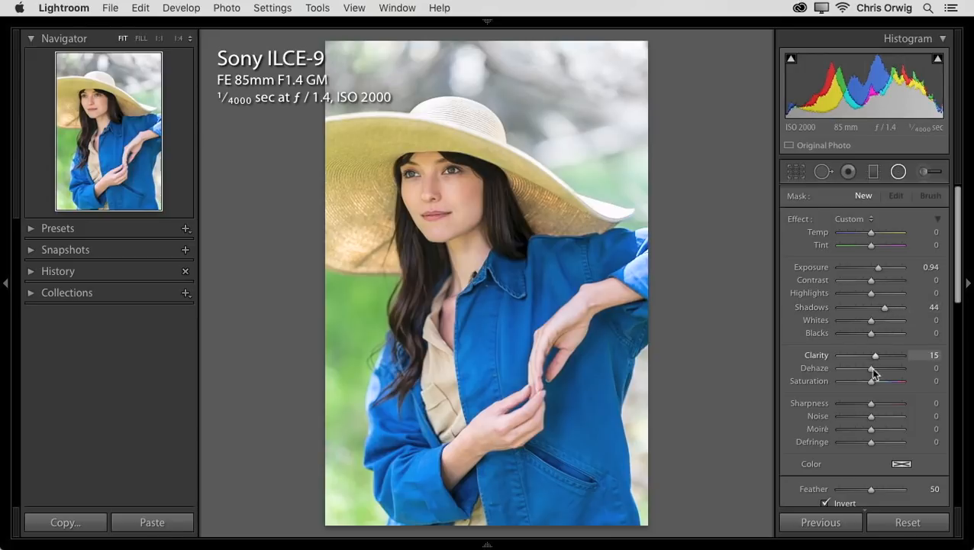
{"action": "left_click_drag", "start_coordinate": [872, 382], "coordinate": [889, 381]}
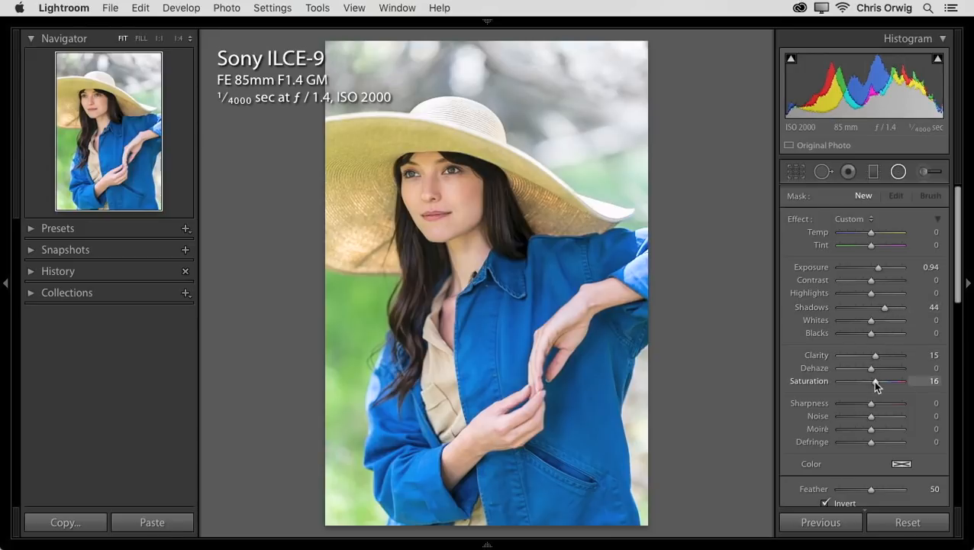
{"action": "left_click_drag", "start_coordinate": [879, 381], "coordinate": [876, 381]}
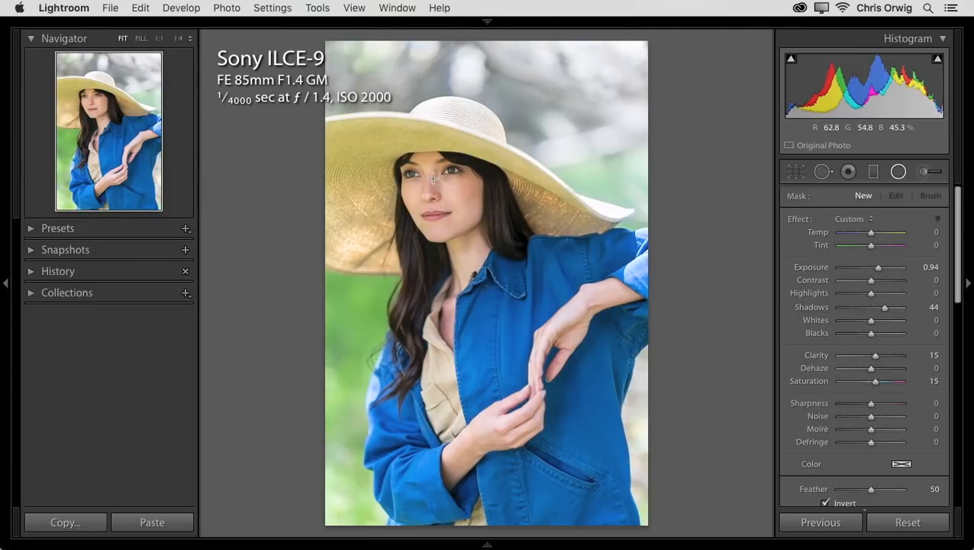
Draw the oval over the face and hat; set Highlights -54, Shadows 48, Contrast 12, Saturation 5 and raise Feather.
{"action": "left_click_drag", "start_coordinate": [440, 181], "coordinate": [545, 245]}
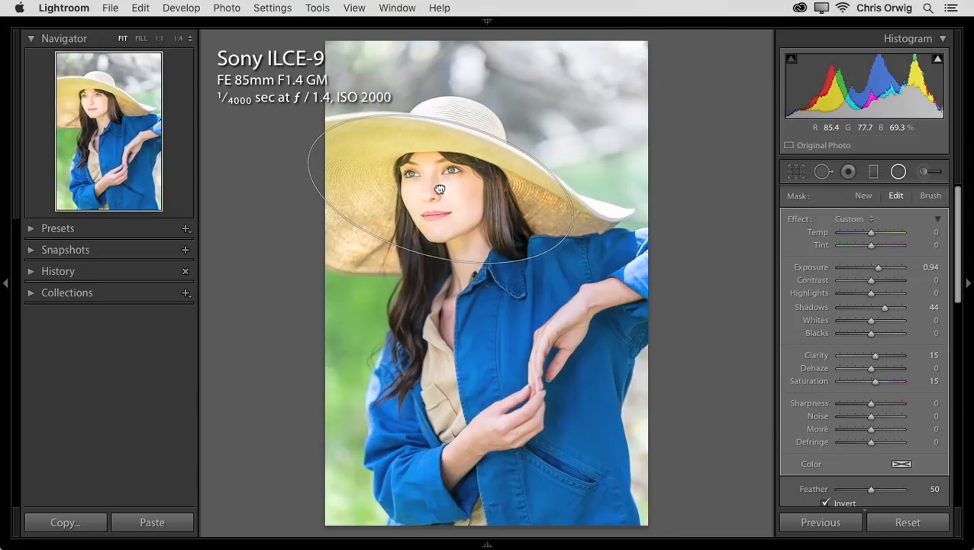
{"action": "left_click_drag", "start_coordinate": [870, 293], "coordinate": [861, 293]}
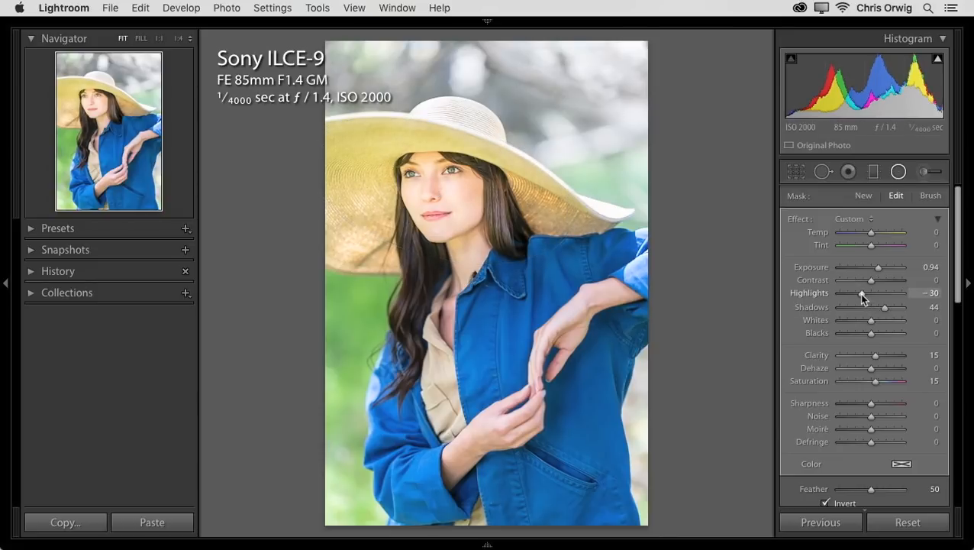
{"action": "left_click_drag", "start_coordinate": [863, 293], "coordinate": [855, 293]}
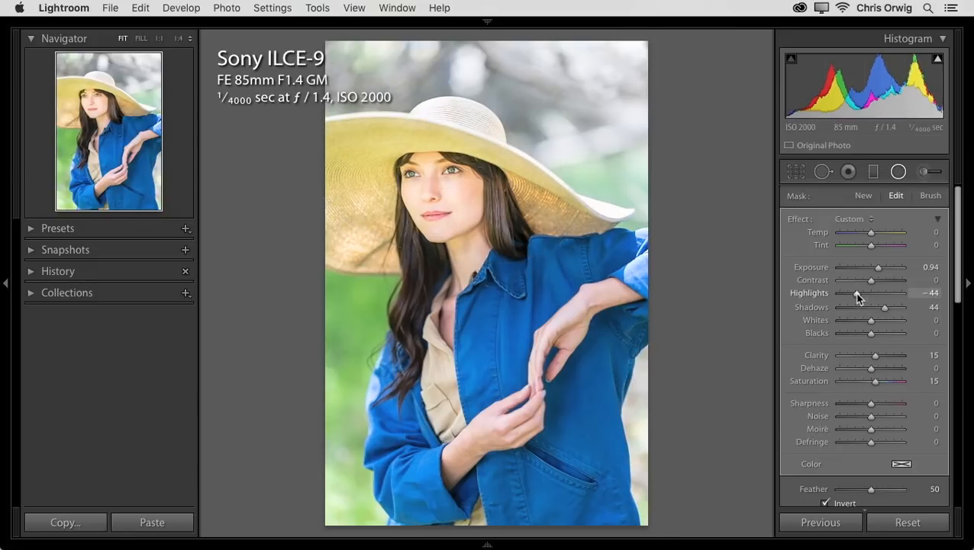
{"action": "left_click_drag", "start_coordinate": [884, 307], "coordinate": [887, 307]}
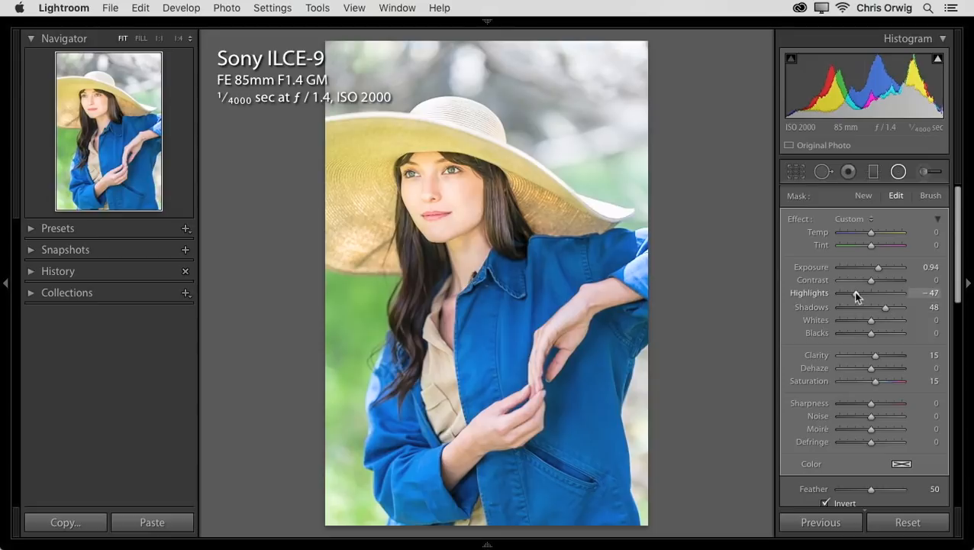
{"action": "left_click_drag", "start_coordinate": [870, 279], "coordinate": [878, 279]}
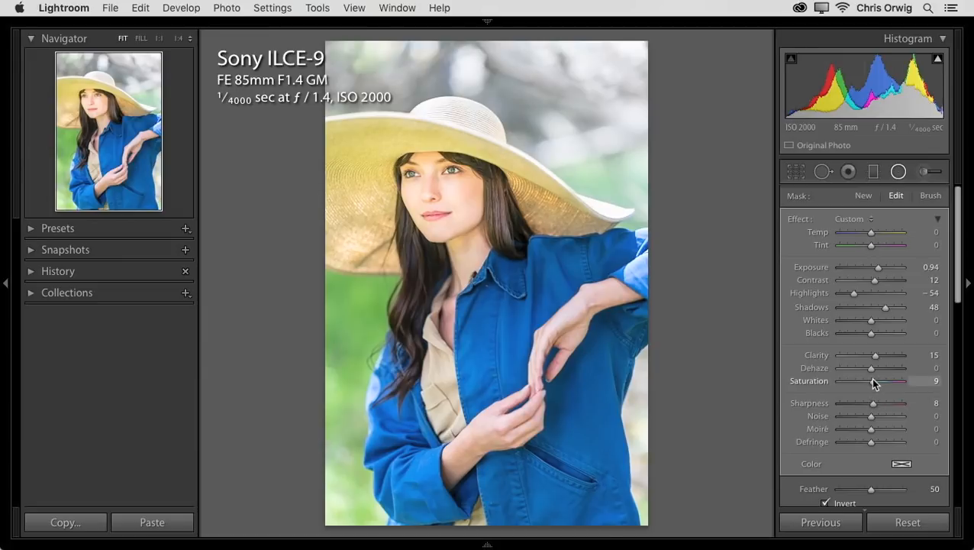
{"action": "left_click_drag", "start_coordinate": [878, 382], "coordinate": [873, 382]}
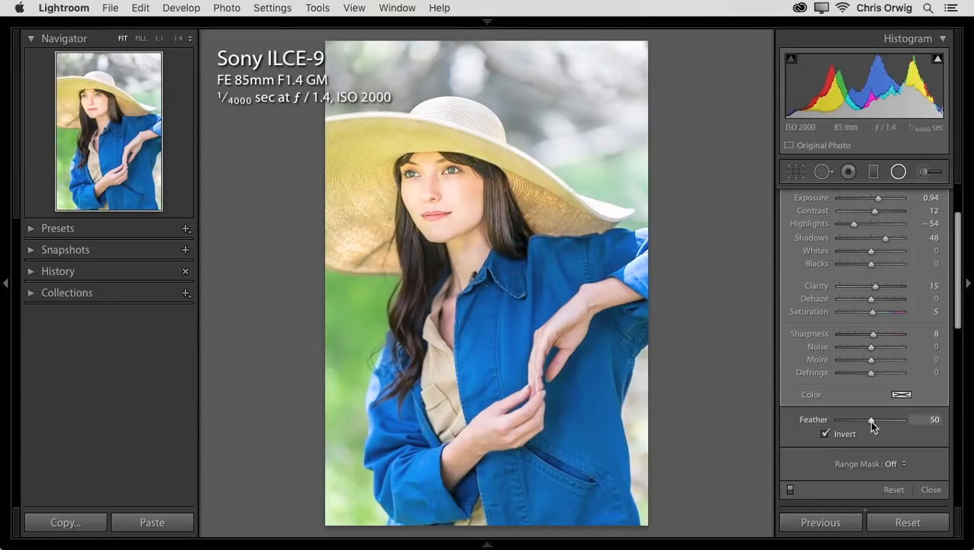
{"action": "left_click_drag", "start_coordinate": [870, 418], "coordinate": [884, 419]}
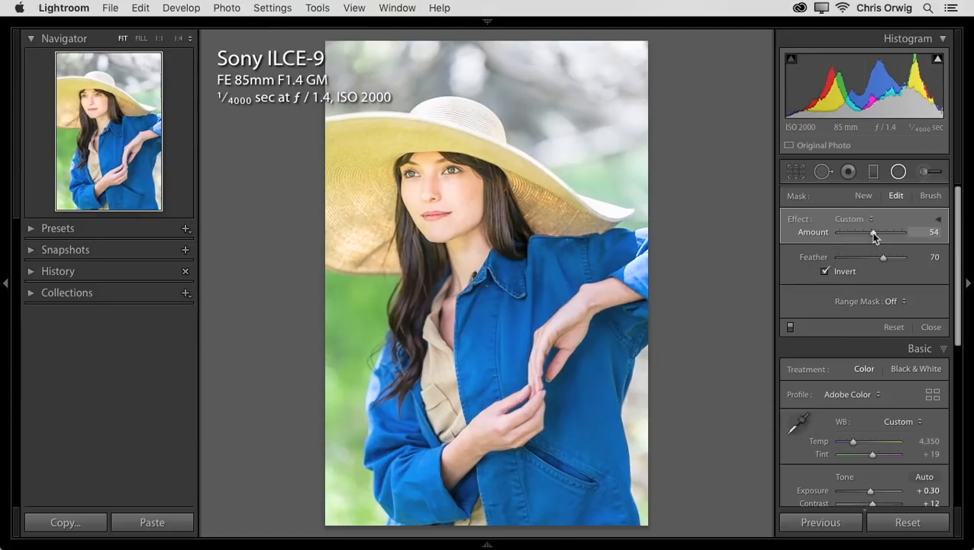
Lower the radial filter's Amount to 40 and finish editing it.
{"action": "left_click_drag", "start_coordinate": [873, 232], "coordinate": [861, 232]}
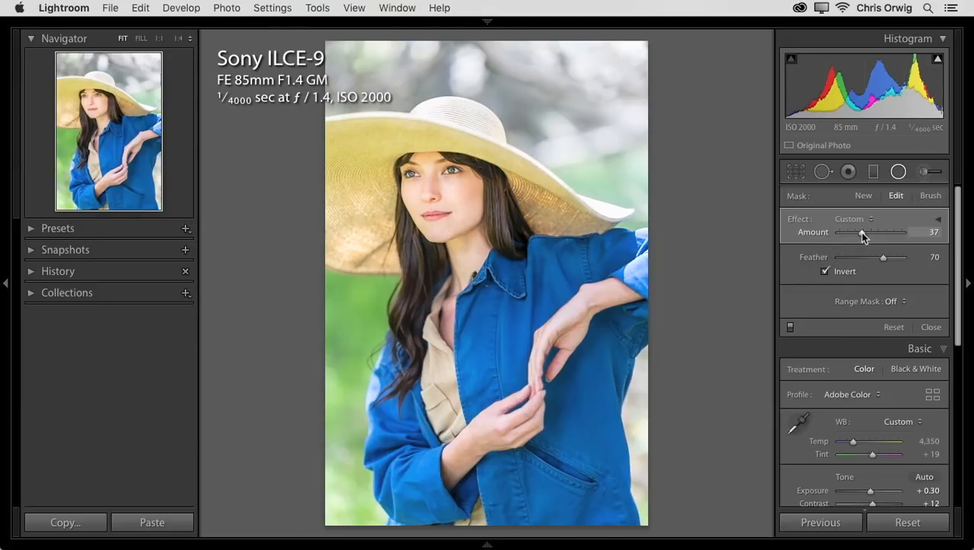
{"action": "left_click_drag", "start_coordinate": [861, 232], "coordinate": [867, 232]}
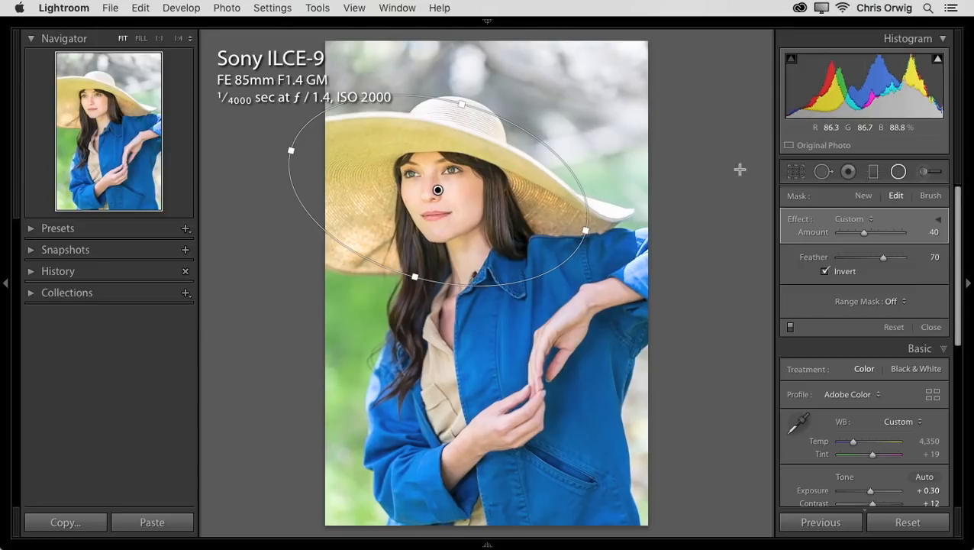
{"action": "left_click", "coordinate": [874, 171]}
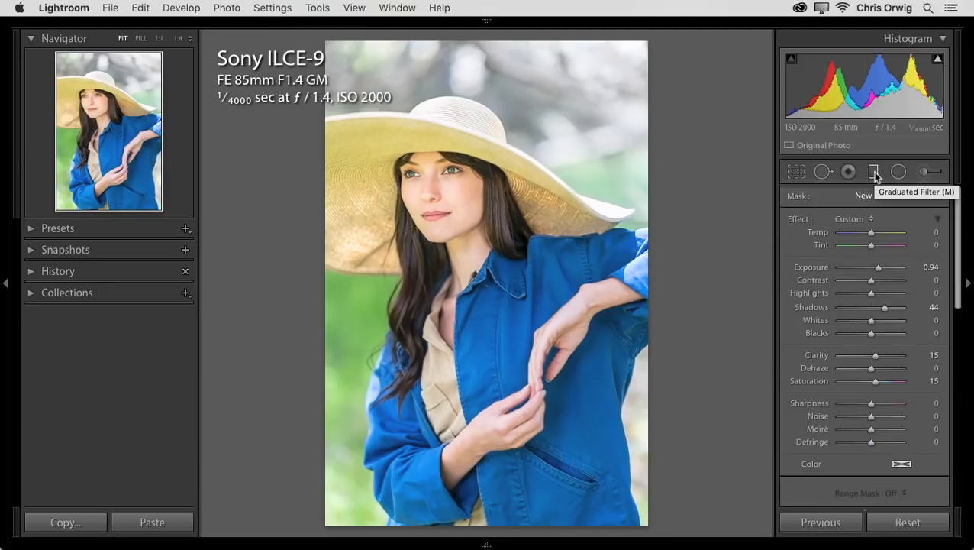
Add a graduated filter from the Temp preset, drawn across the photo, warmed to Temp 37 with a slight tint.
{"action": "left_click", "coordinate": [873, 170]}
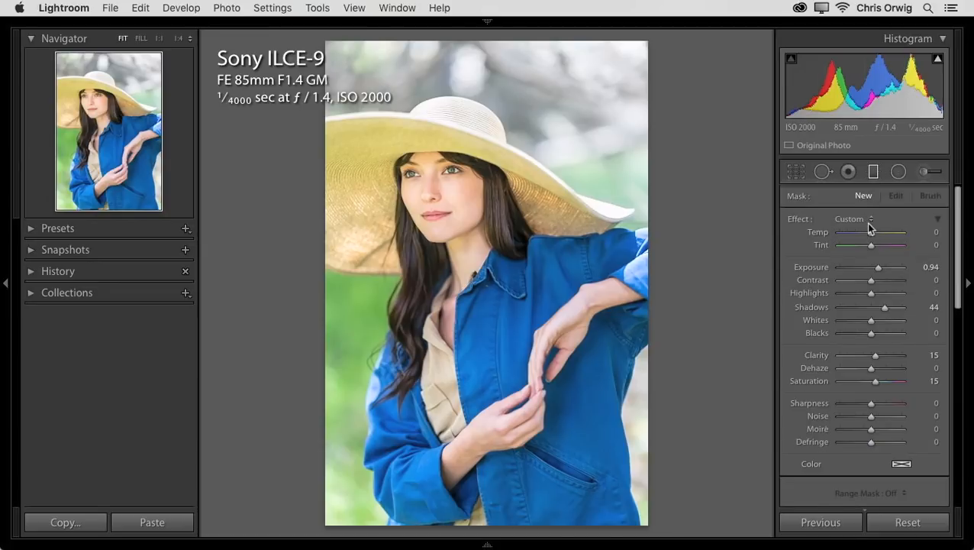
{"action": "left_click", "coordinate": [852, 220]}
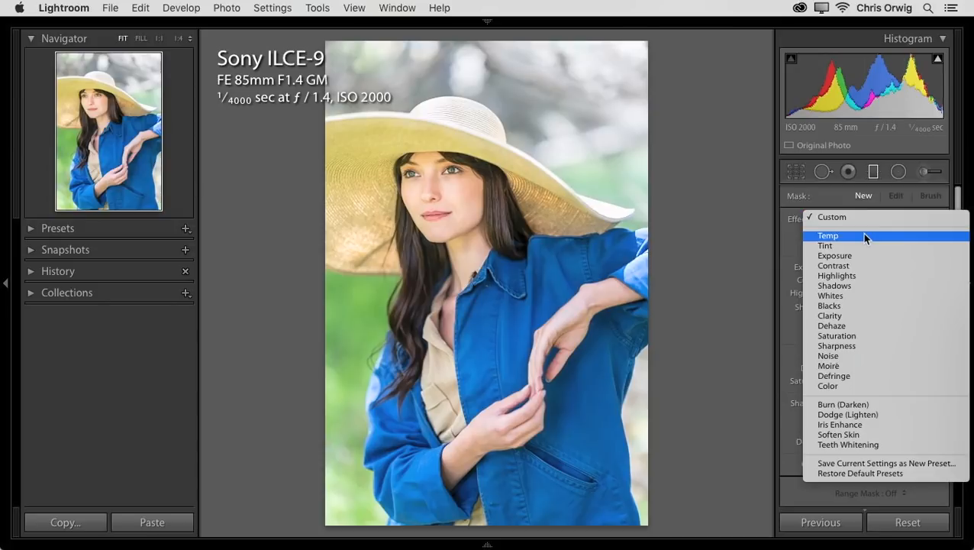
{"action": "left_click", "coordinate": [827, 235]}
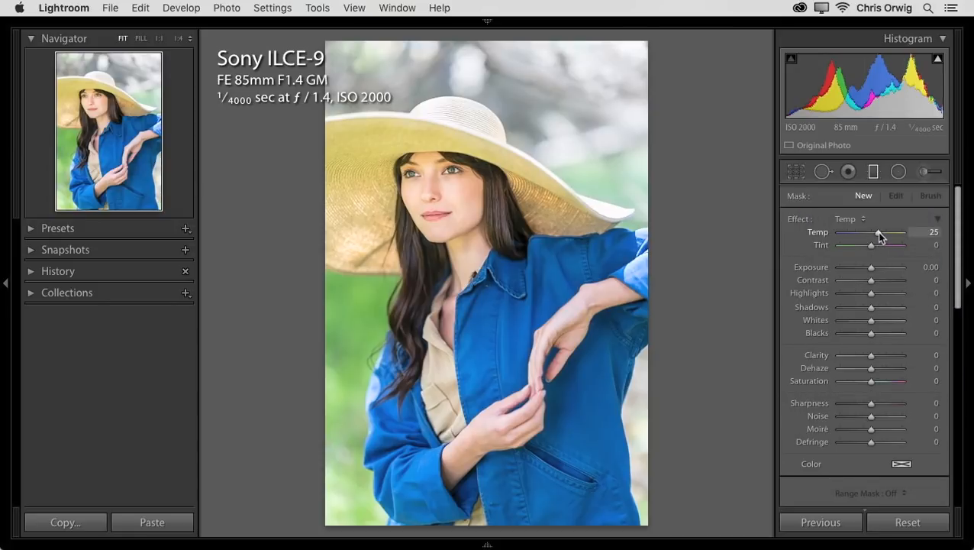
{"action": "left_click_drag", "start_coordinate": [876, 232], "coordinate": [883, 232]}
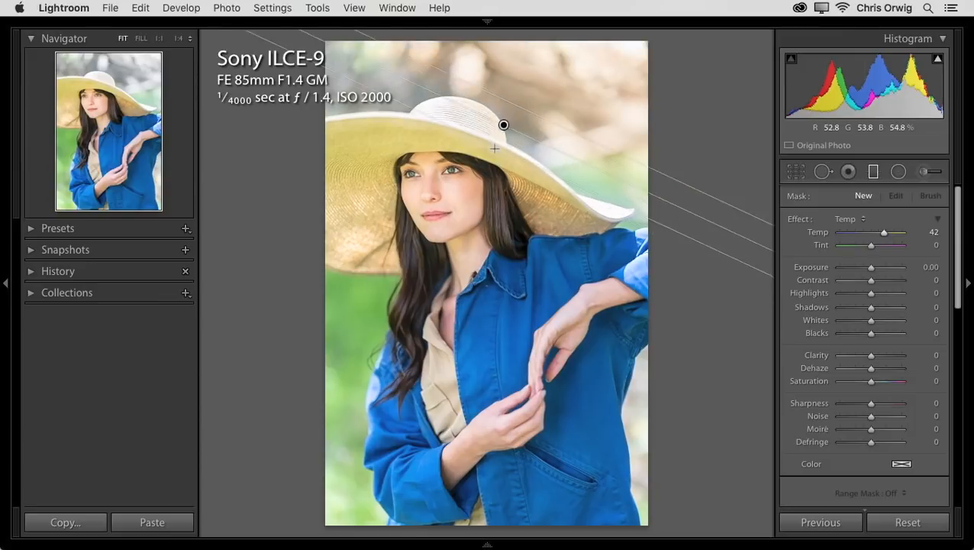
{"action": "left_click_drag", "start_coordinate": [504, 125], "coordinate": [500, 139]}
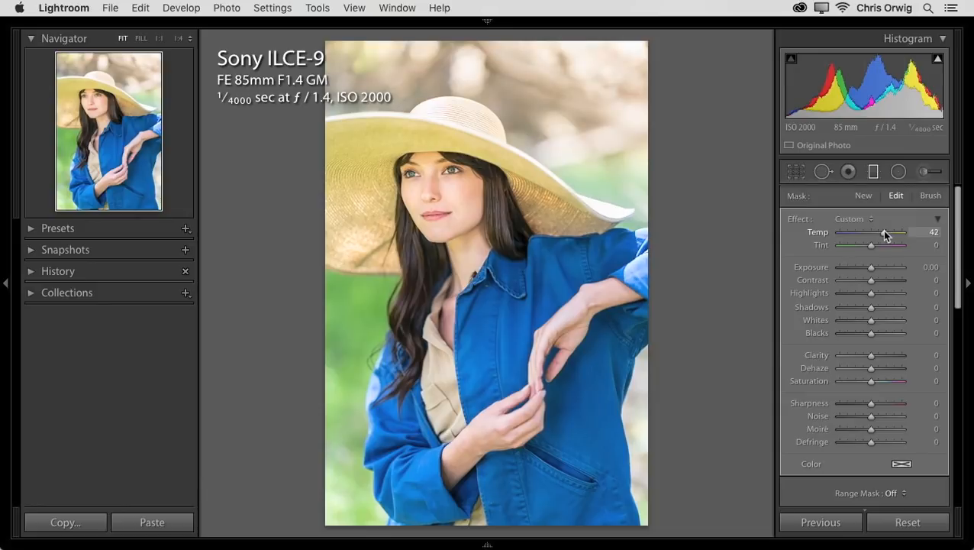
{"action": "left_click_drag", "start_coordinate": [885, 232], "coordinate": [883, 232]}
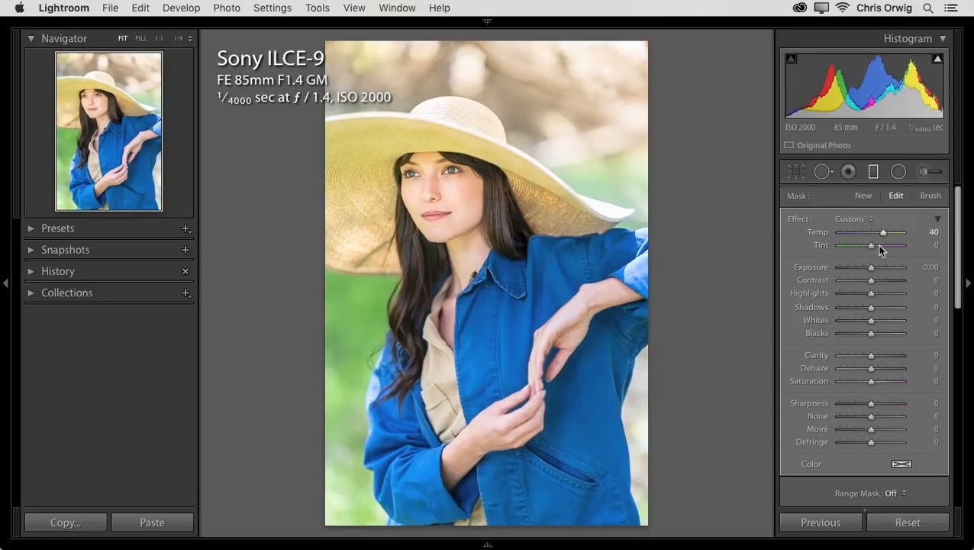
{"action": "left_click_drag", "start_coordinate": [883, 232], "coordinate": [872, 232]}
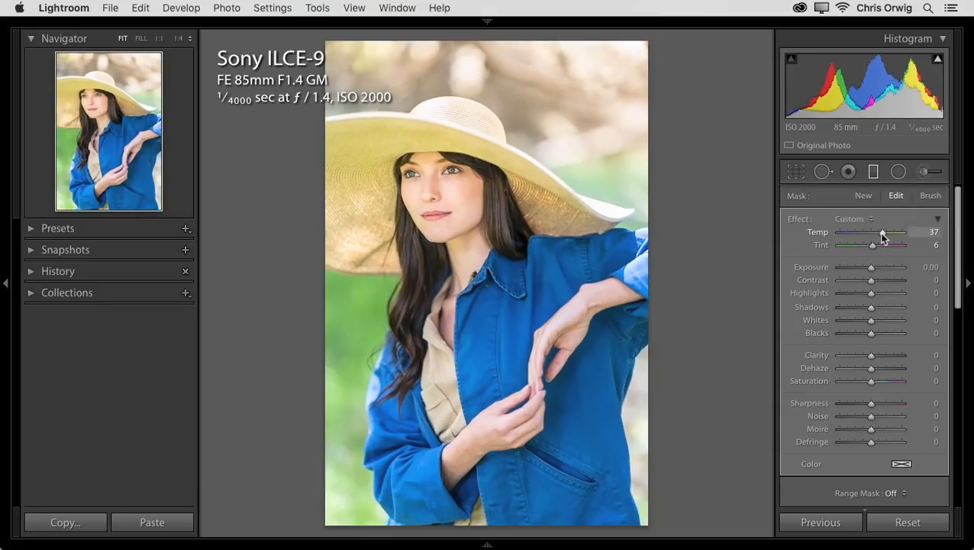
{"action": "left_click_drag", "start_coordinate": [883, 232], "coordinate": [885, 232]}
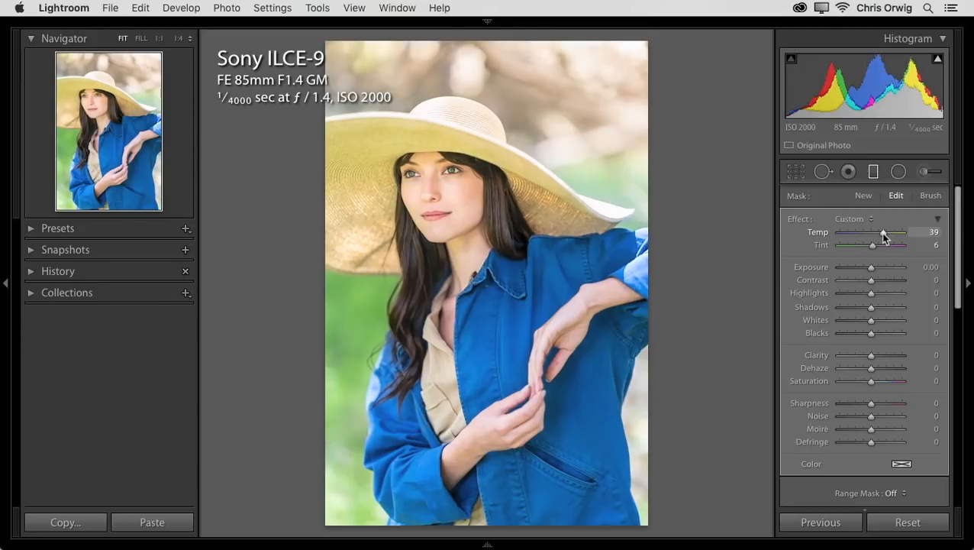
{"action": "mouse_move", "coordinate": [873, 284]}
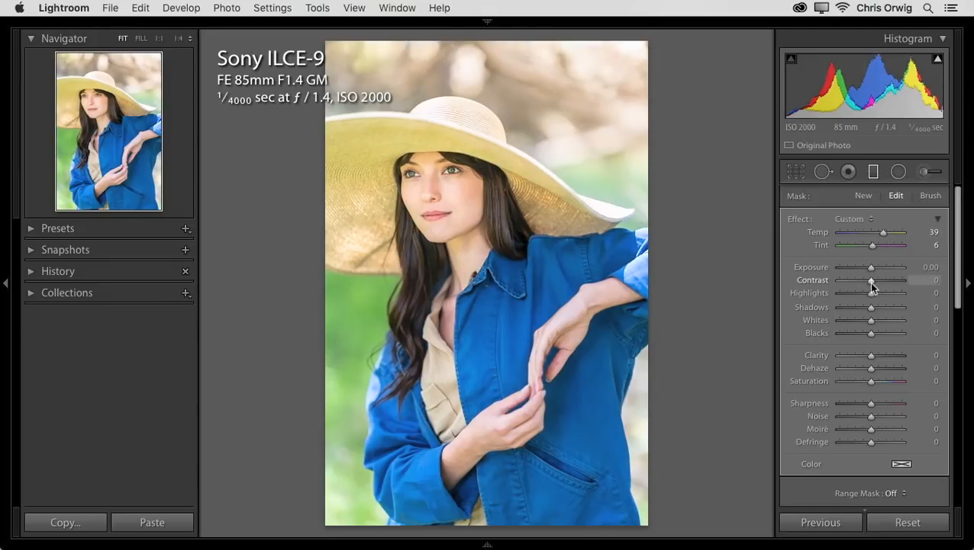
Give the filter Contrast +8, Highlights -28 and Clarity +9, then return to global edits.
{"action": "left_click_drag", "start_coordinate": [870, 293], "coordinate": [861, 293]}
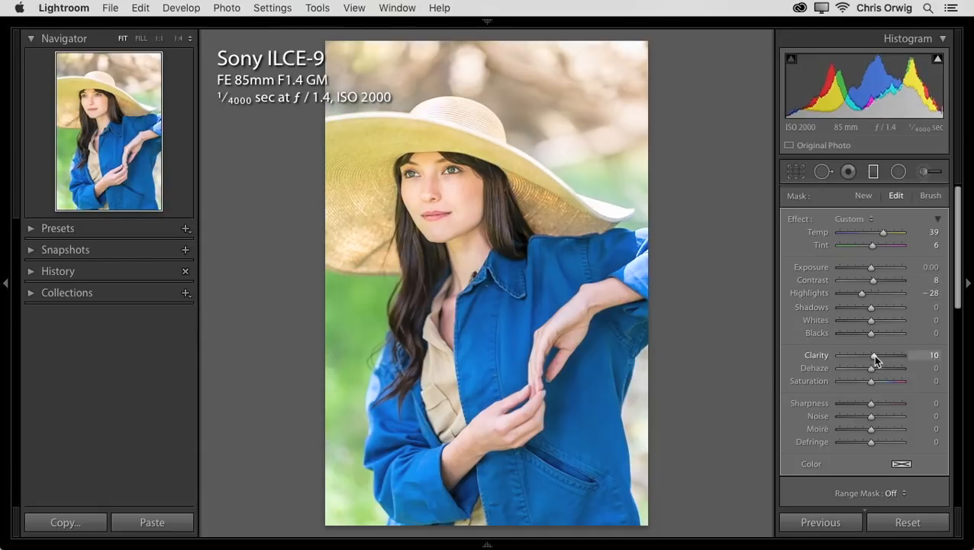
{"action": "left_click_drag", "start_coordinate": [876, 354], "coordinate": [873, 354]}
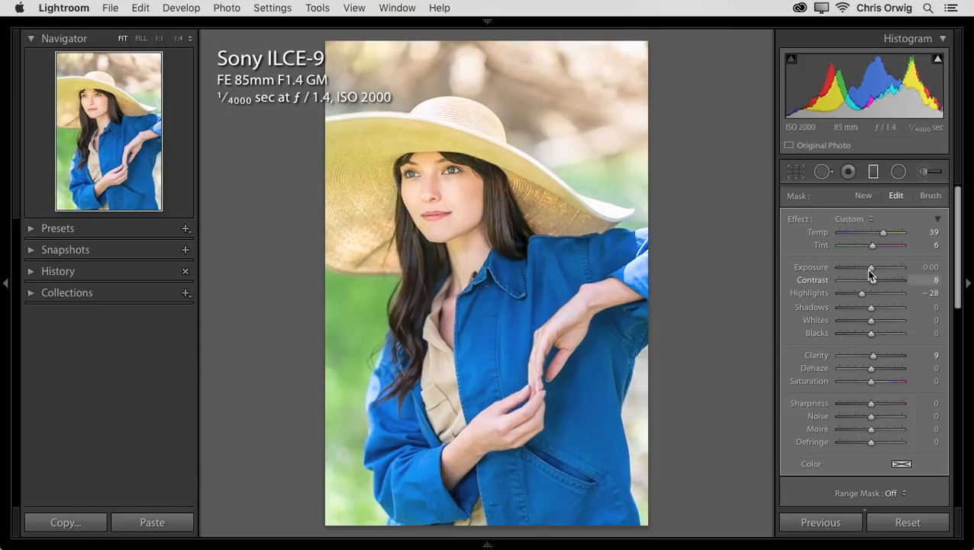
{"action": "left_click_drag", "start_coordinate": [883, 232], "coordinate": [873, 232]}
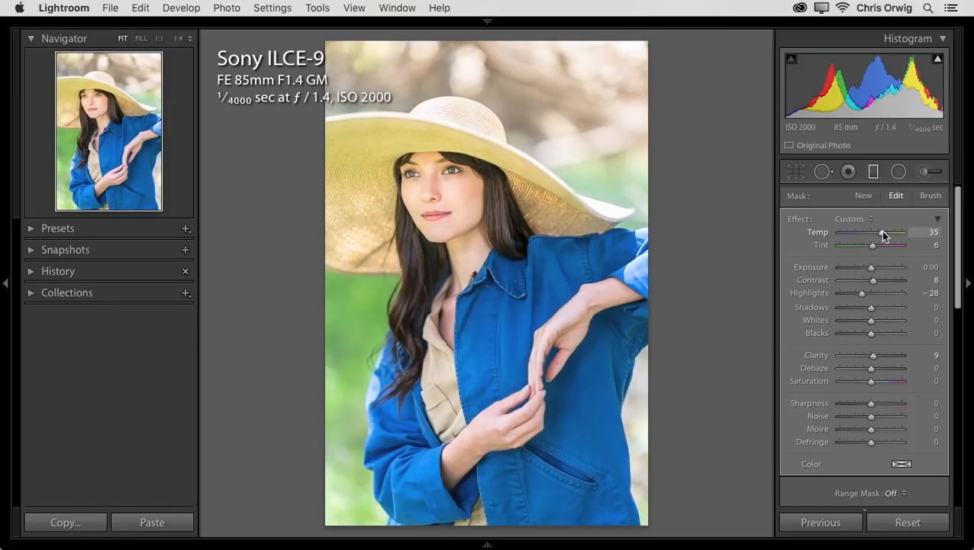
{"action": "left_click_drag", "start_coordinate": [893, 232], "coordinate": [904, 232]}
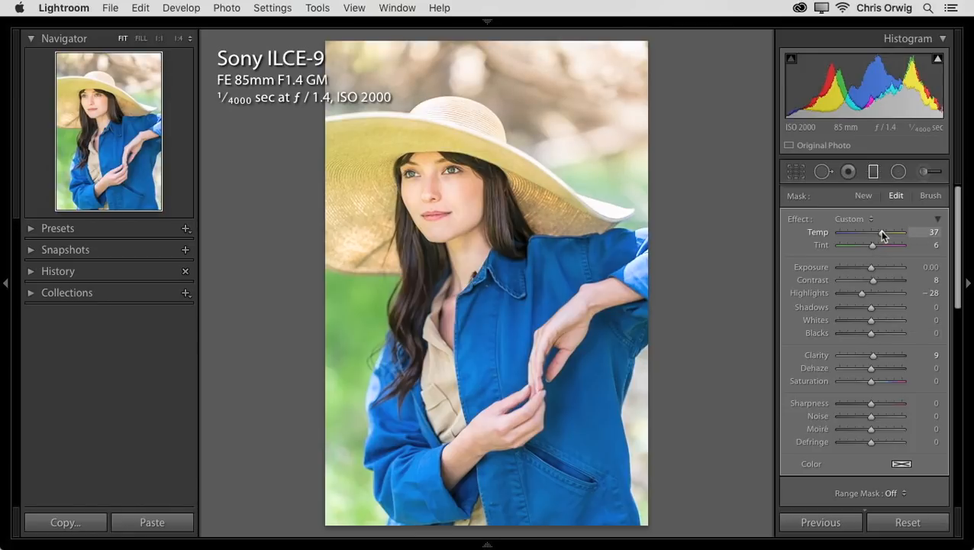
{"action": "left_click", "coordinate": [823, 171]}
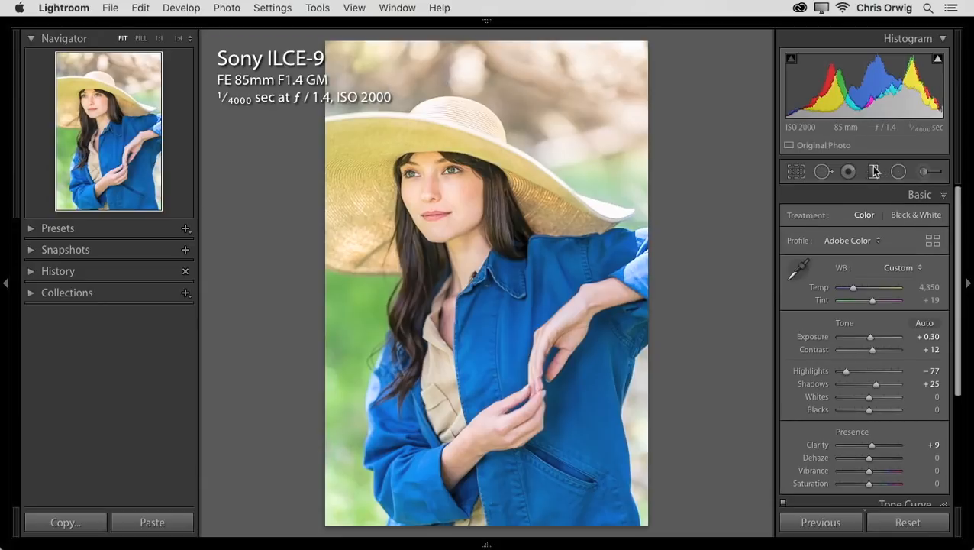
Switch to the Adjustment Brush, reset its effect sliders and pick a green colour swatch.
{"action": "left_click", "coordinate": [847, 171]}
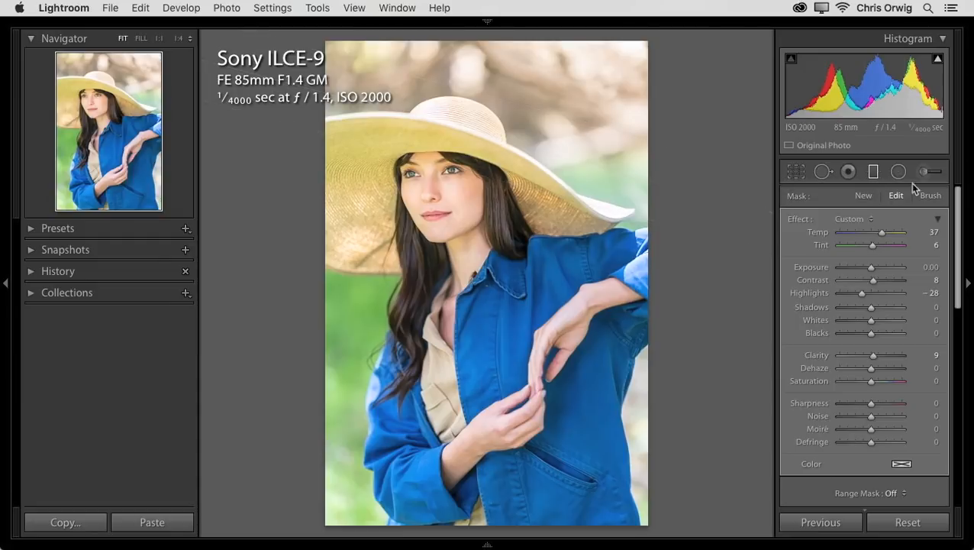
{"action": "left_click", "coordinate": [923, 171]}
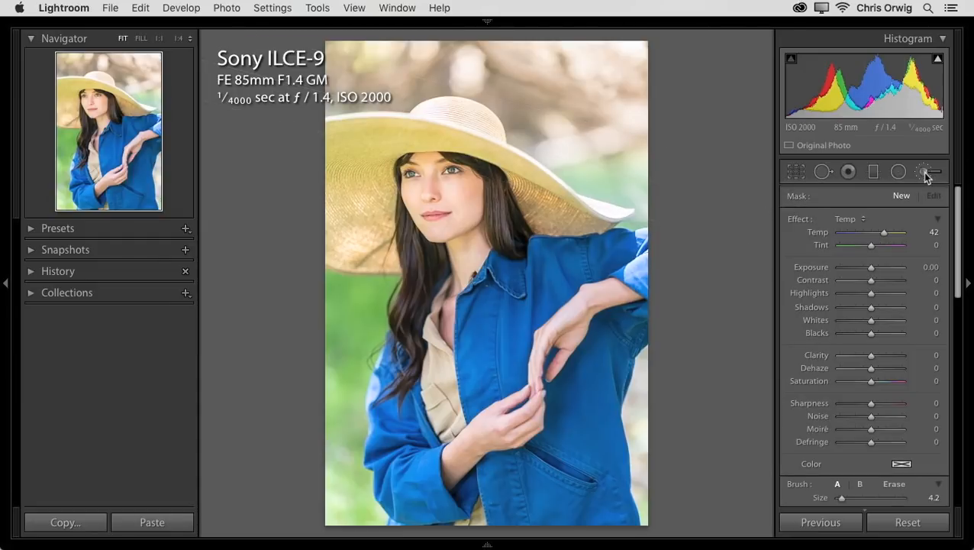
{"action": "mouse_move", "coordinate": [924, 171]}
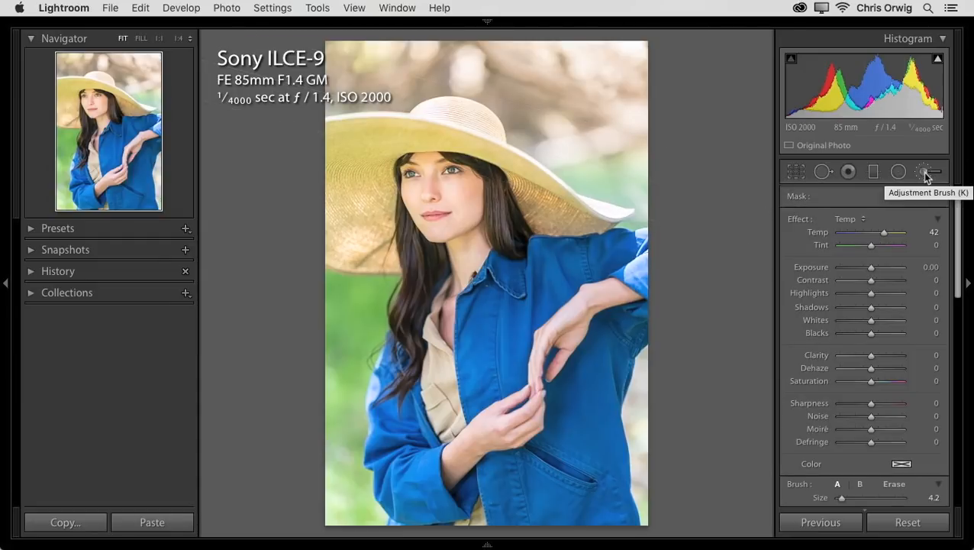
{"action": "left_click", "coordinate": [922, 171]}
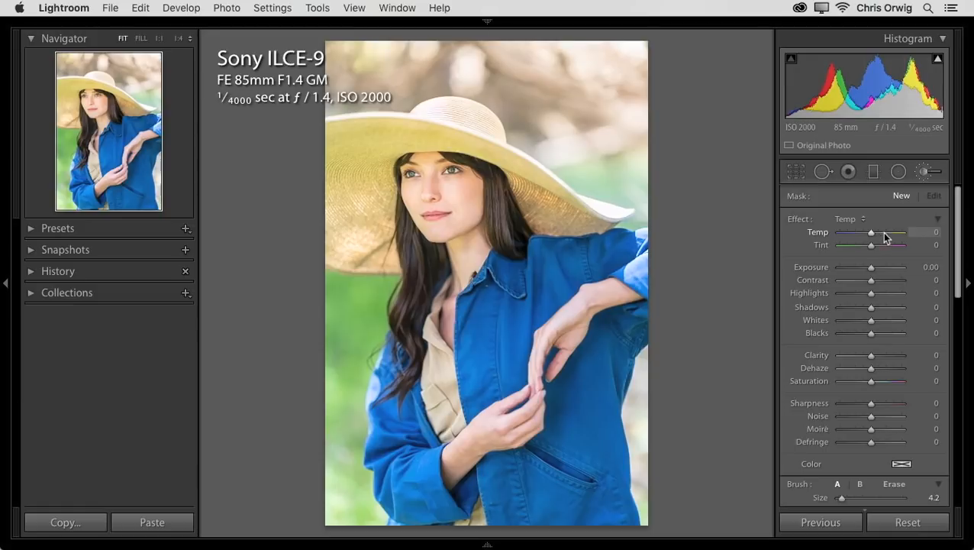
{"action": "left_click", "coordinate": [901, 464]}
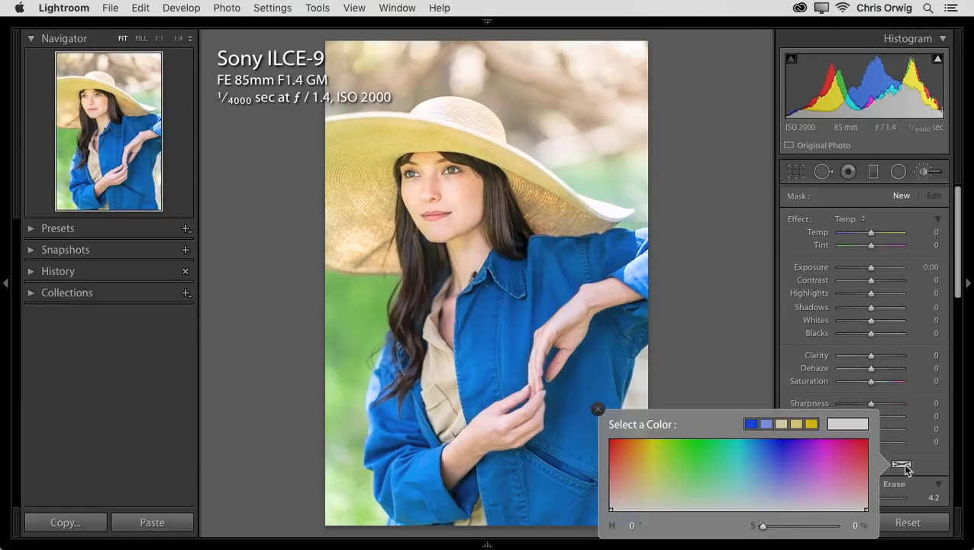
{"action": "left_click", "coordinate": [705, 462]}
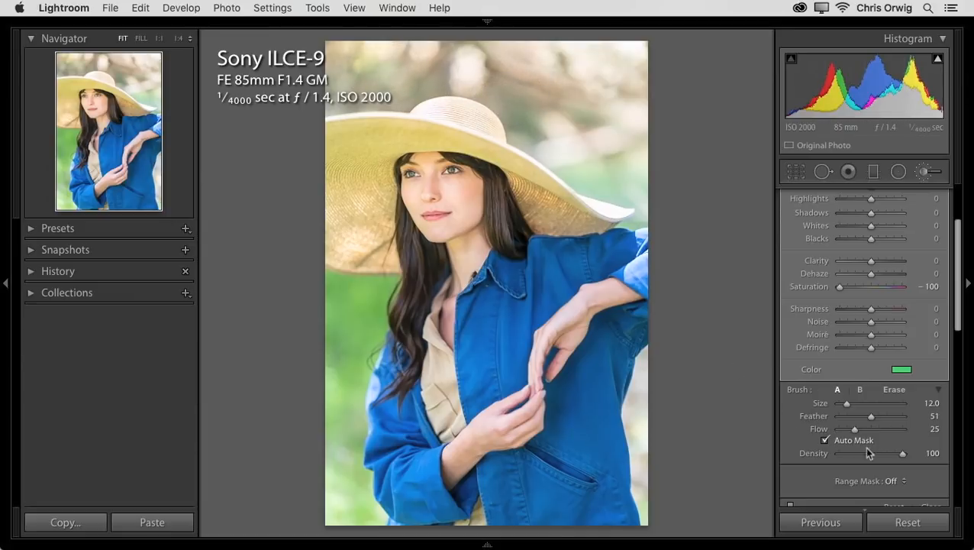
Resize the brush to 6 with Feather 83 and re-pick a less saturated green colour.
{"action": "left_click_drag", "start_coordinate": [873, 415], "coordinate": [893, 416]}
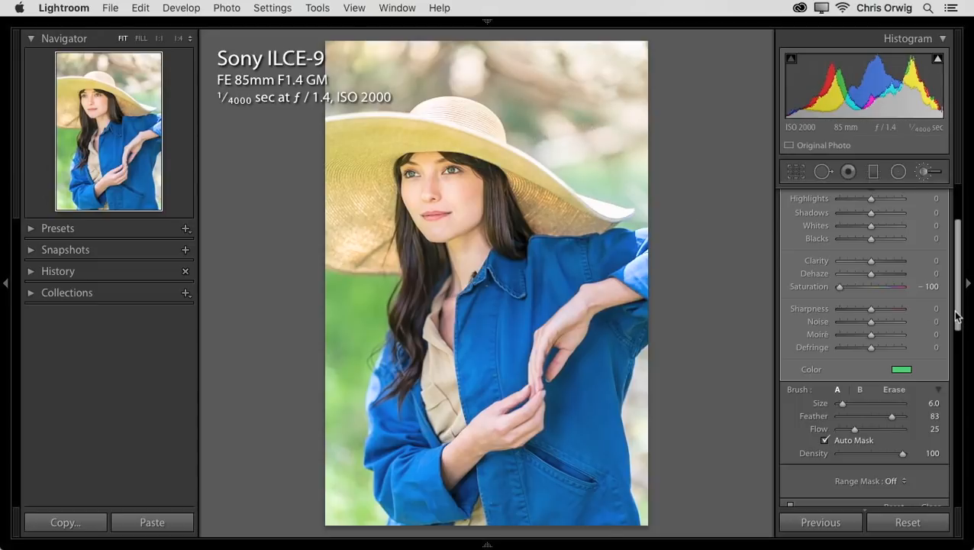
{"action": "left_click", "coordinate": [900, 368]}
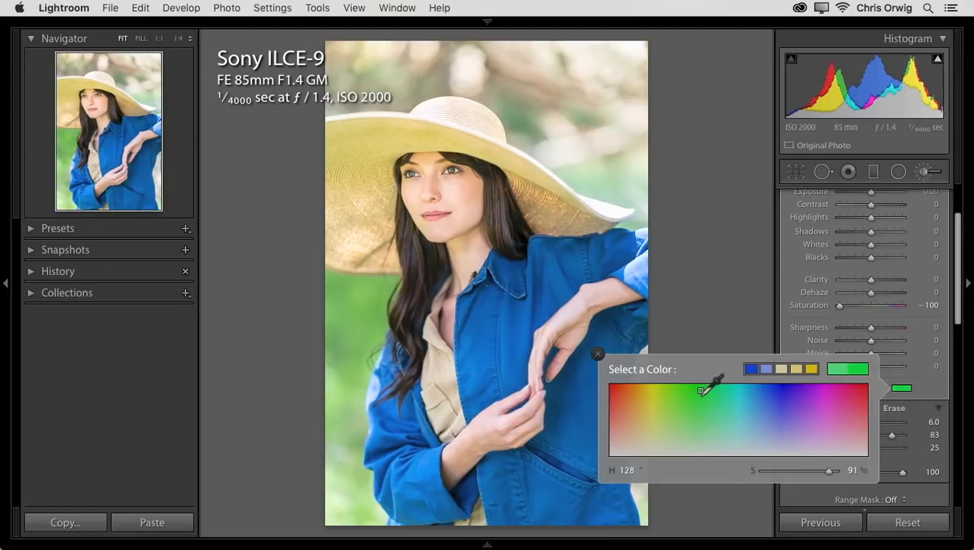
{"action": "left_click_drag", "start_coordinate": [701, 390], "coordinate": [689, 400]}
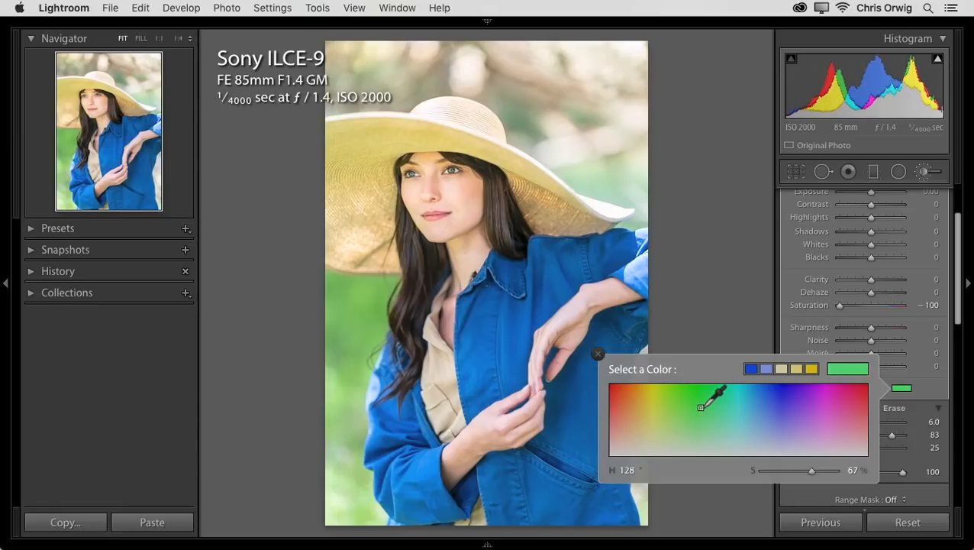
{"action": "left_click", "coordinate": [599, 354]}
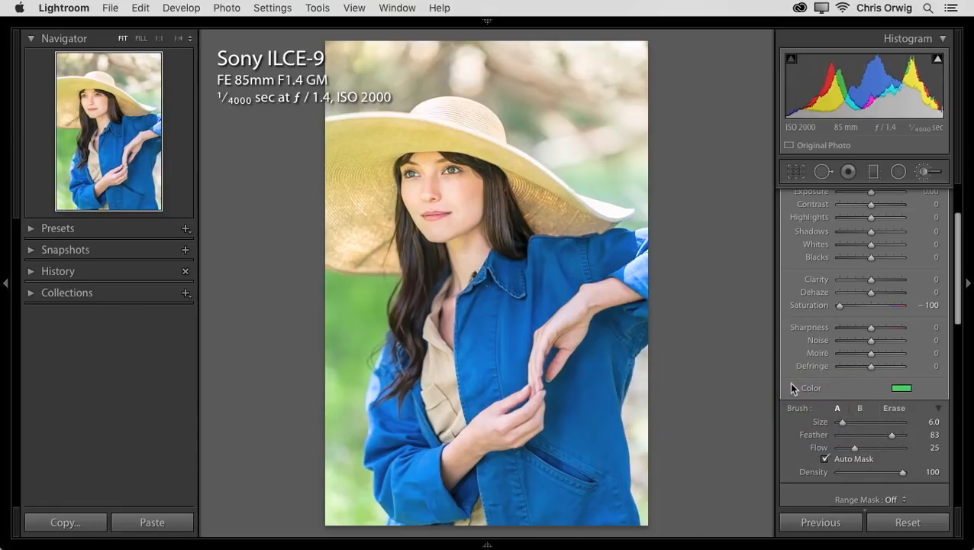
{"action": "mouse_move", "coordinate": [962, 253]}
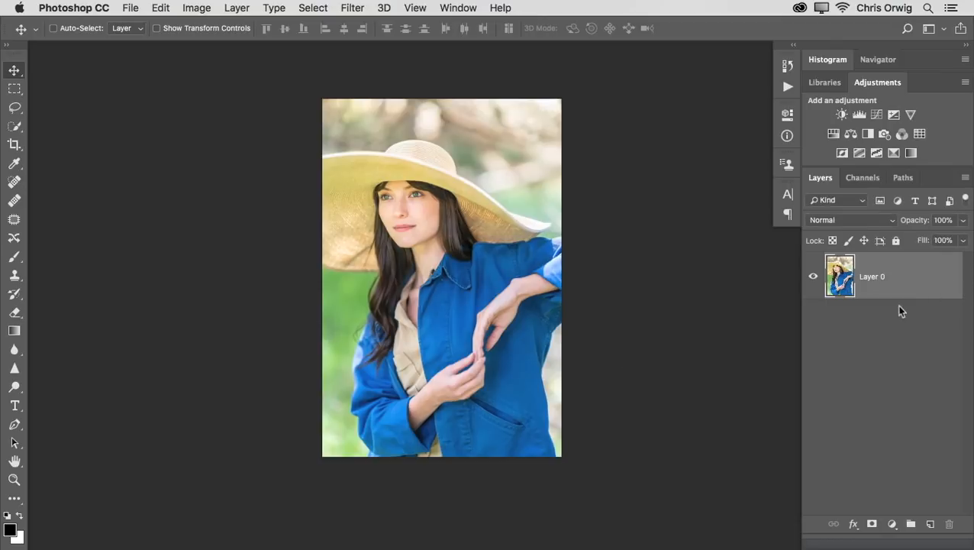
Rename the layer to BG and rotate the photo about 3 degrees clockwise with Free Transform.
{"action": "double_click", "coordinate": [872, 276]}
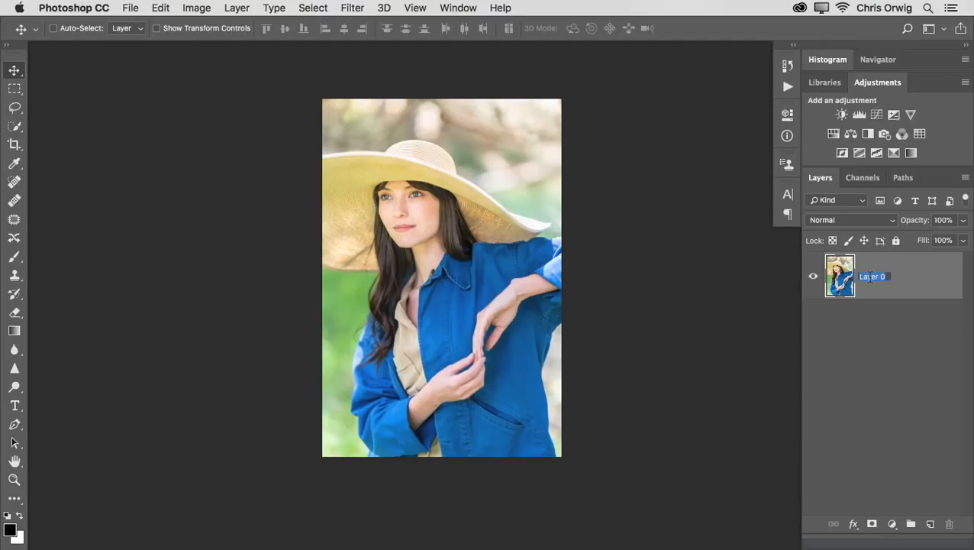
{"action": "type", "text": "BG"}
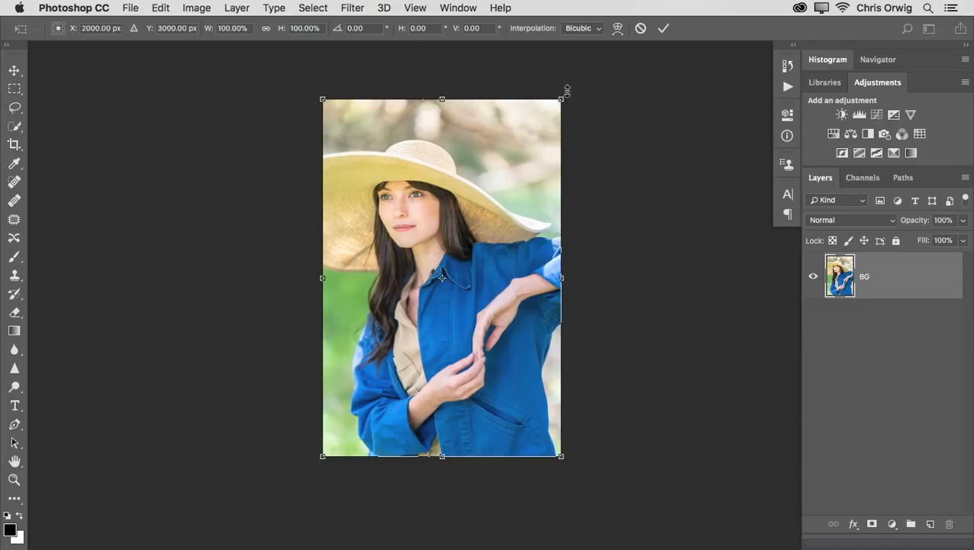
{"action": "left_click_drag", "start_coordinate": [564, 90], "coordinate": [583, 87]}
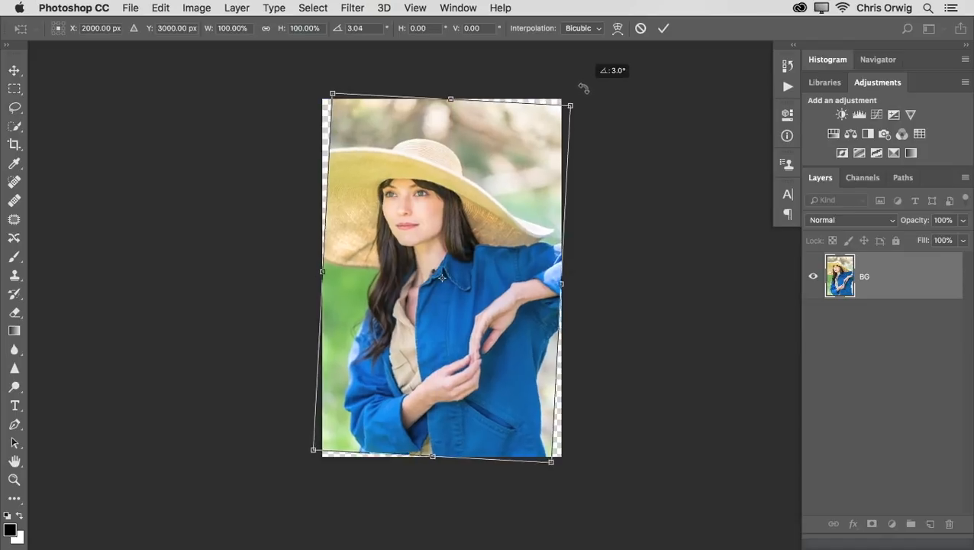
{"action": "left_click_drag", "start_coordinate": [580, 85], "coordinate": [586, 92]}
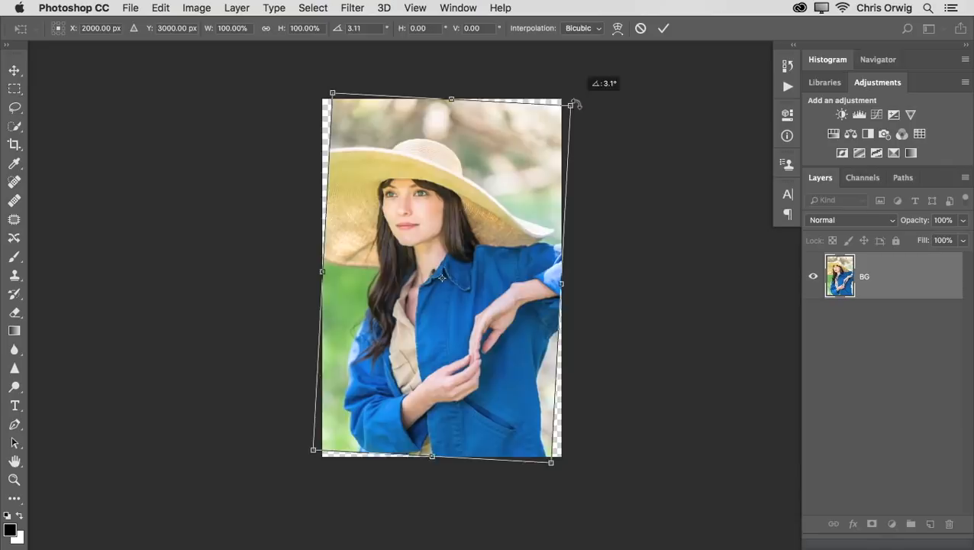
{"action": "left_click_drag", "start_coordinate": [574, 104], "coordinate": [577, 101]}
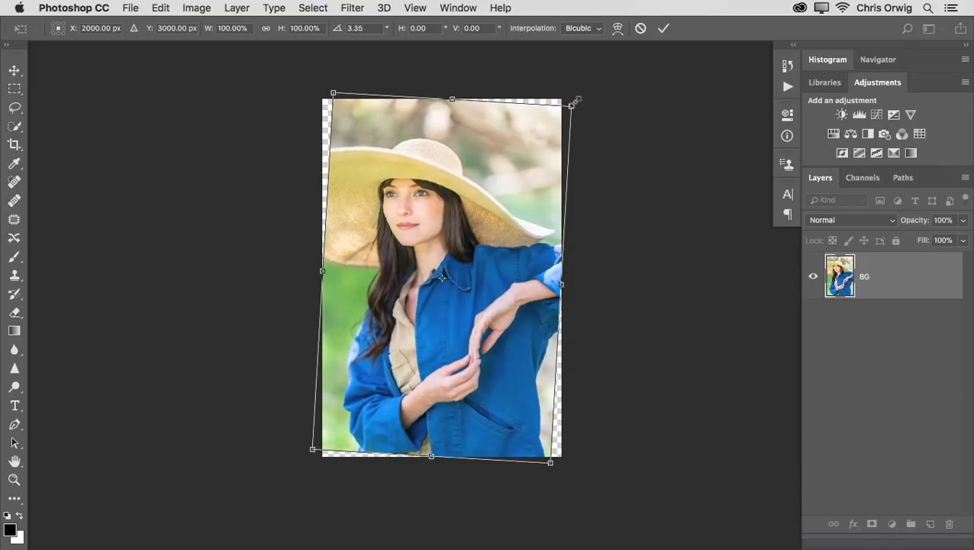
{"action": "left_click", "coordinate": [662, 28]}
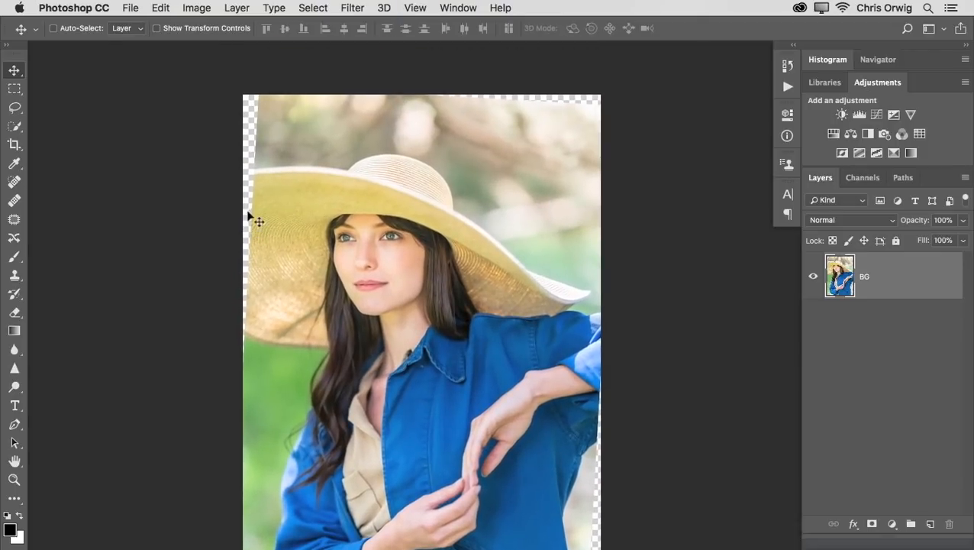
{"action": "mouse_move", "coordinate": [495, 250]}
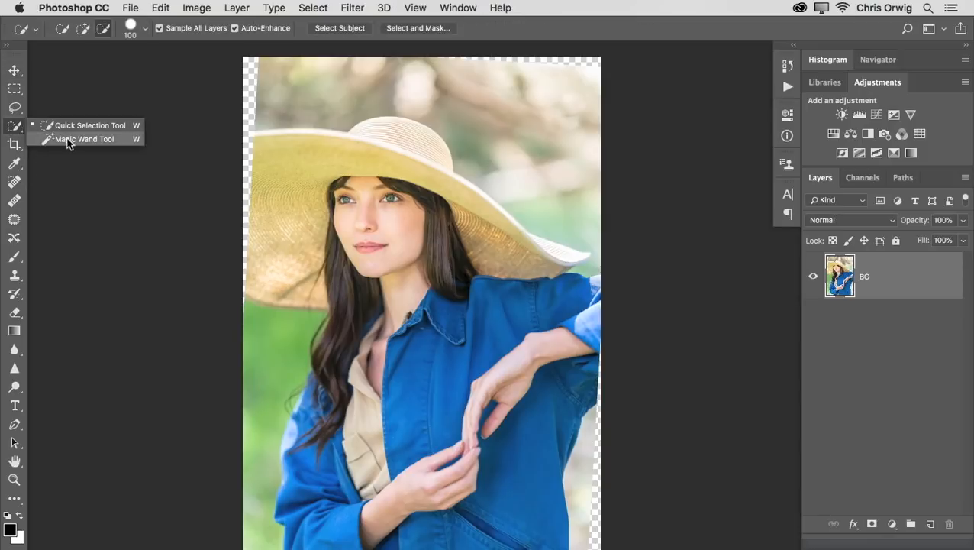
Magic-wand the transparent edge gaps and expand the selection by 10 pixels.
{"action": "left_click", "coordinate": [84, 139]}
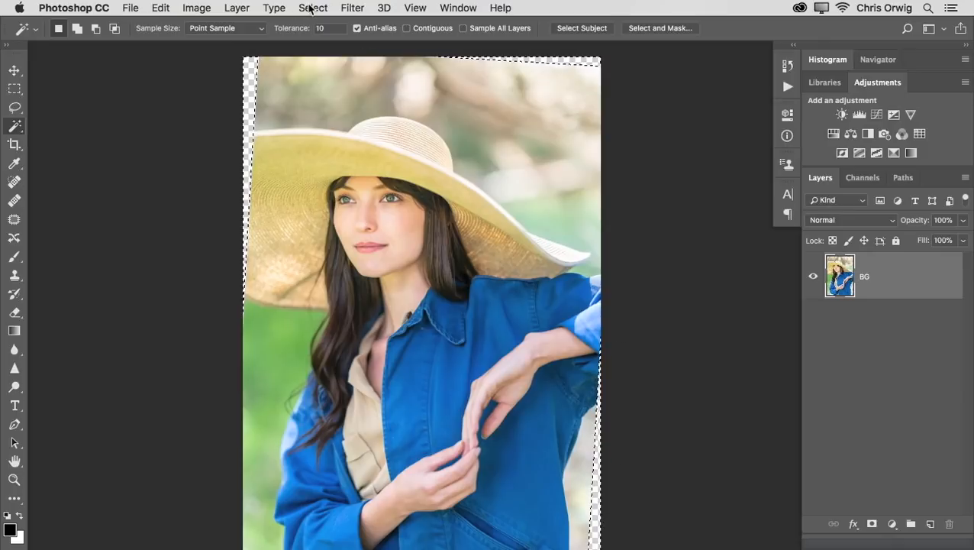
{"action": "left_click", "coordinate": [313, 8]}
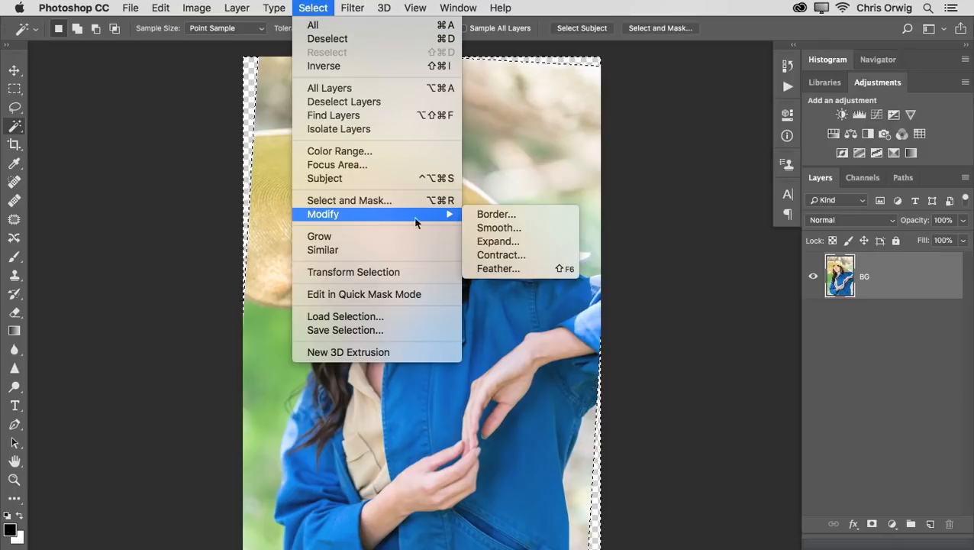
{"action": "left_click", "coordinate": [498, 241]}
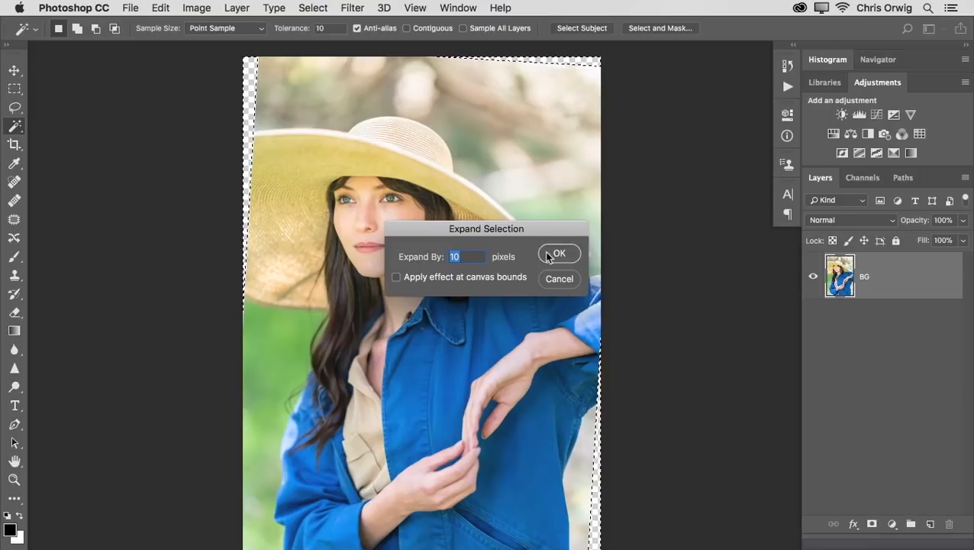
{"action": "left_click", "coordinate": [559, 253]}
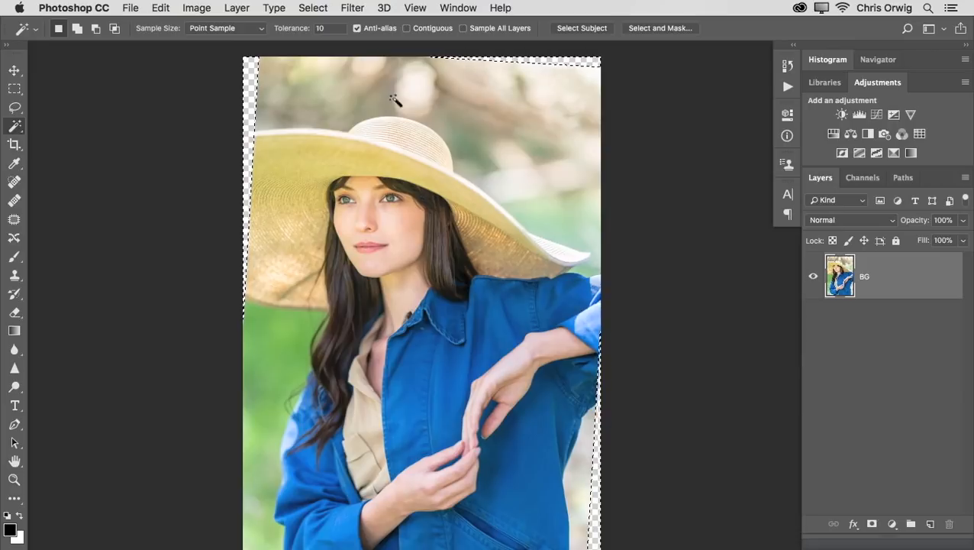
{"action": "left_click", "coordinate": [313, 8]}
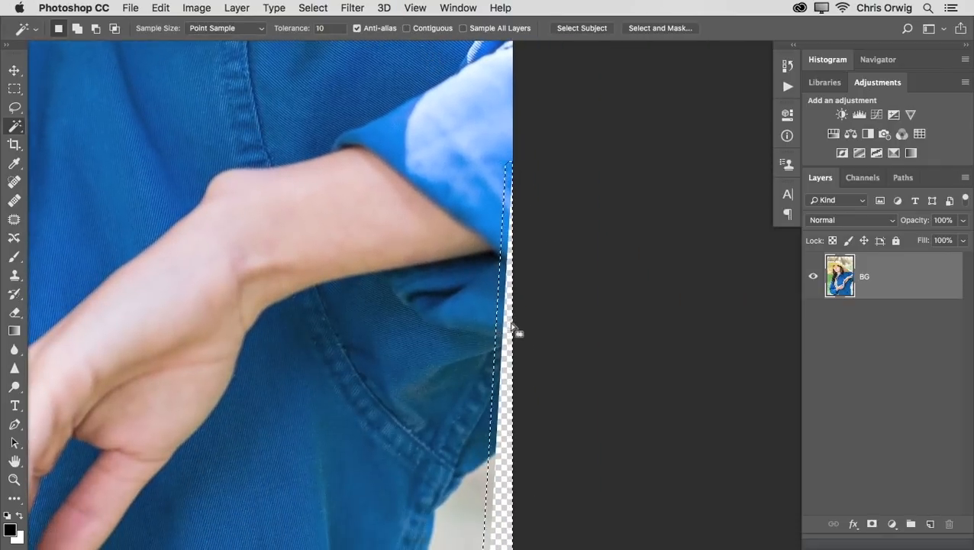
{"action": "left_click", "coordinate": [14, 70]}
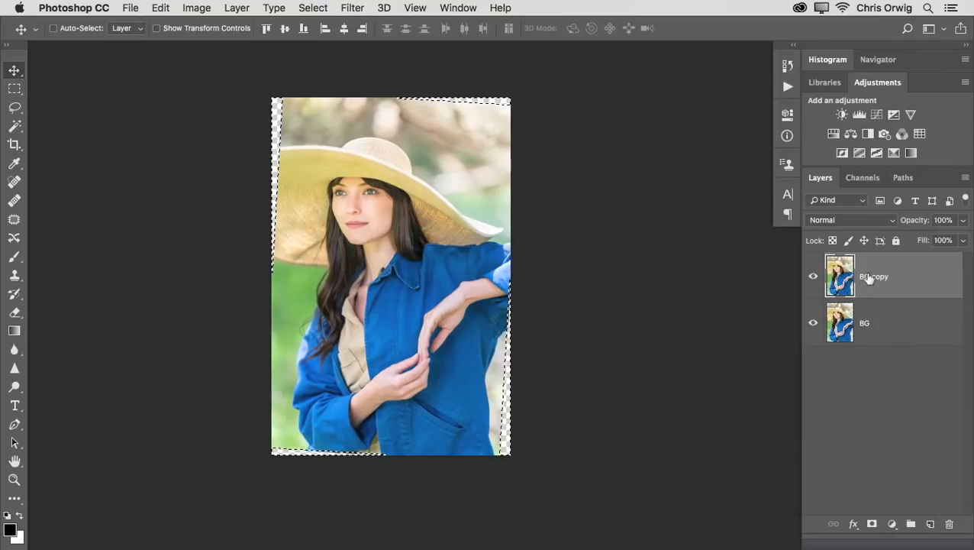
Rename the duplicate layer Content Aware and fill the gaps with Edit > Fill set to Content-Aware.
{"action": "double_click", "coordinate": [873, 275]}
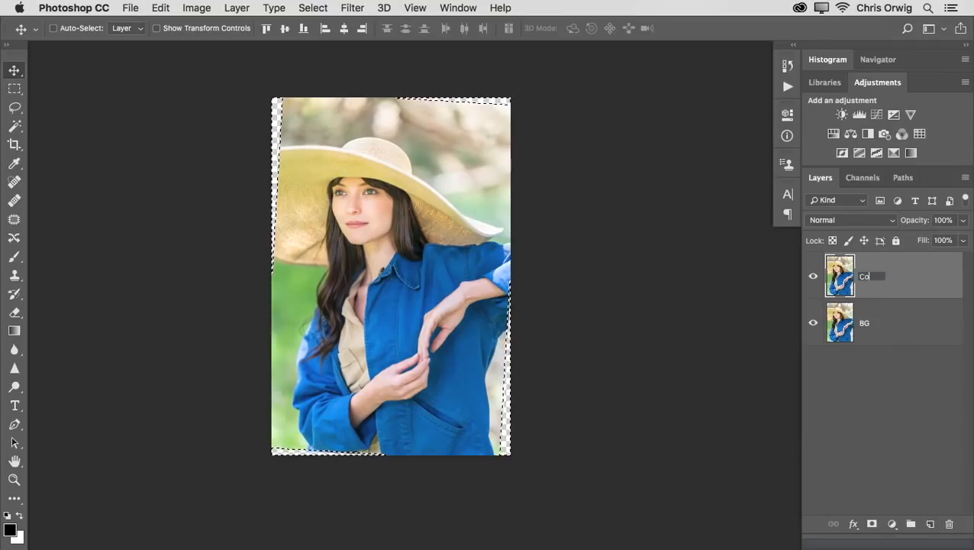
{"action": "type", "text": "Content Aware Fill"}
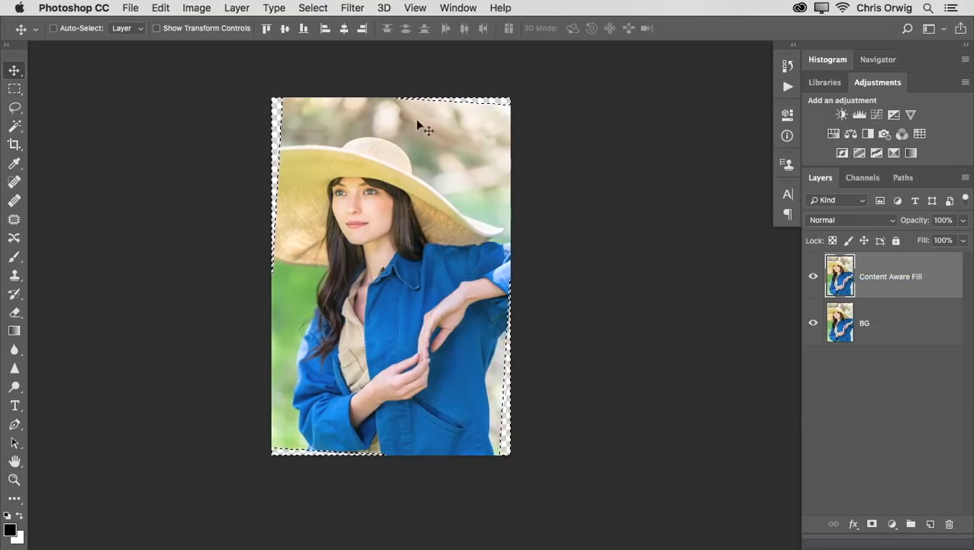
{"action": "left_click", "coordinate": [161, 8]}
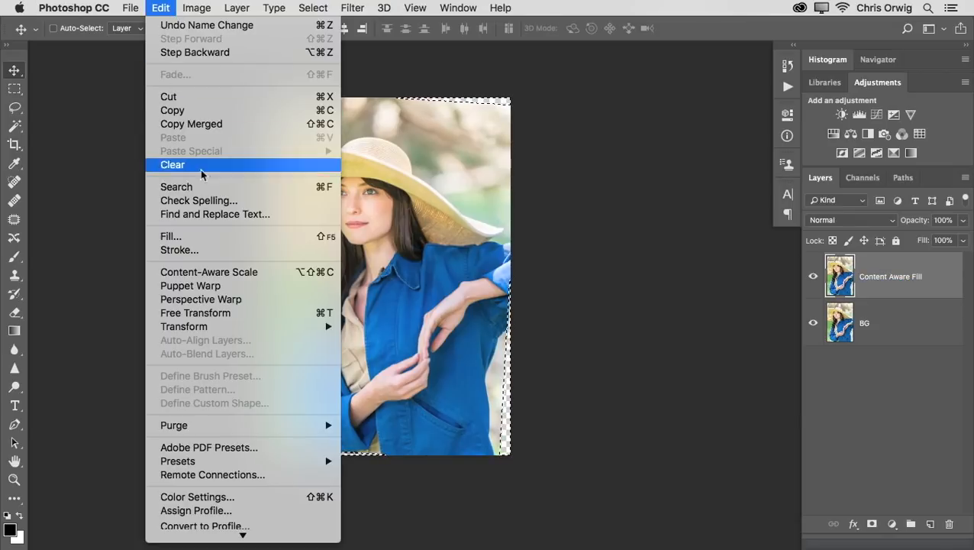
{"action": "left_click", "coordinate": [171, 235]}
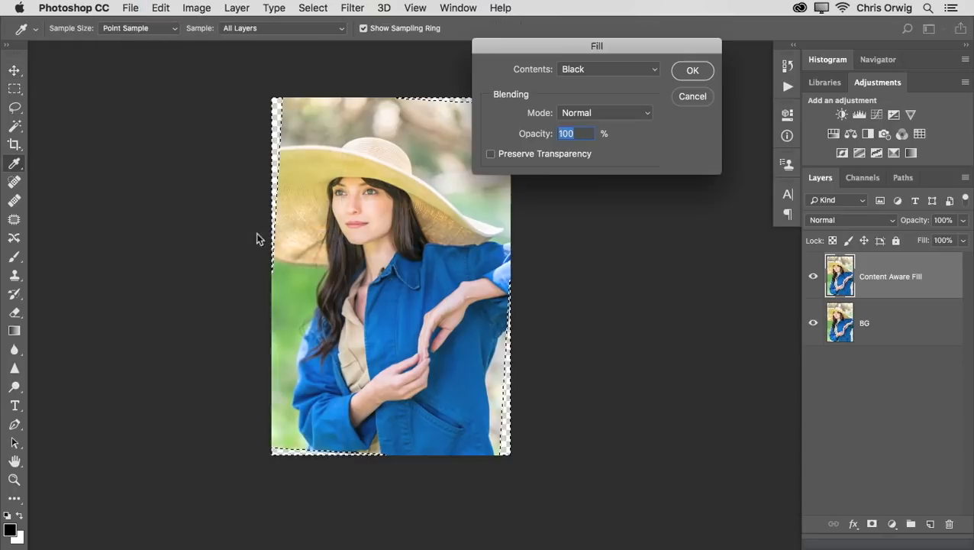
{"action": "left_click", "coordinate": [606, 69]}
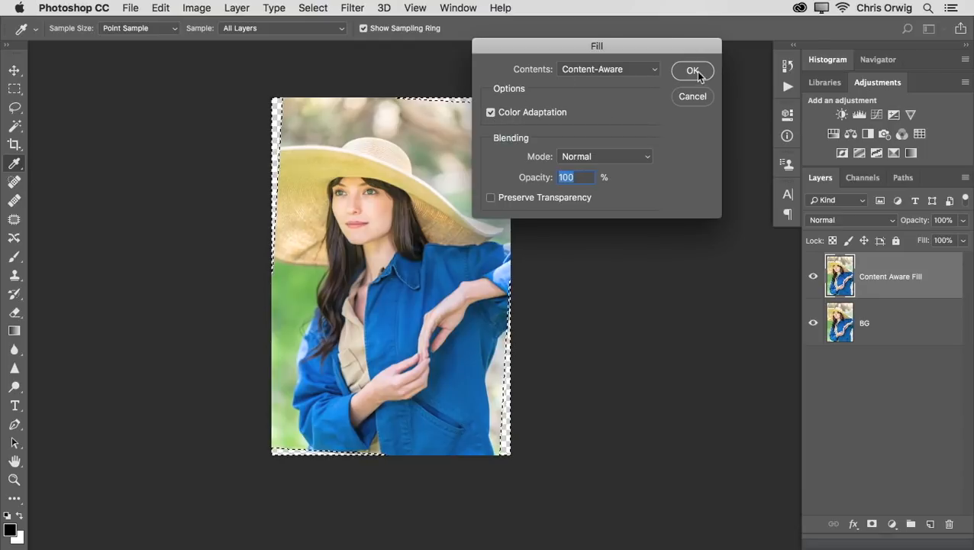
{"action": "left_click", "coordinate": [694, 70]}
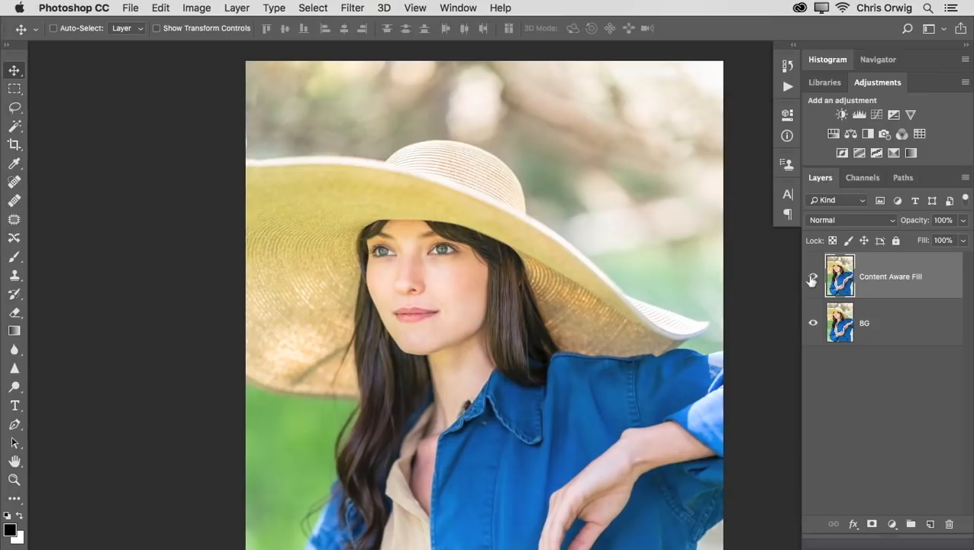
Add an empty Layer 1 above the Content Aware Fill layer for retouching.
{"action": "left_click", "coordinate": [812, 275]}
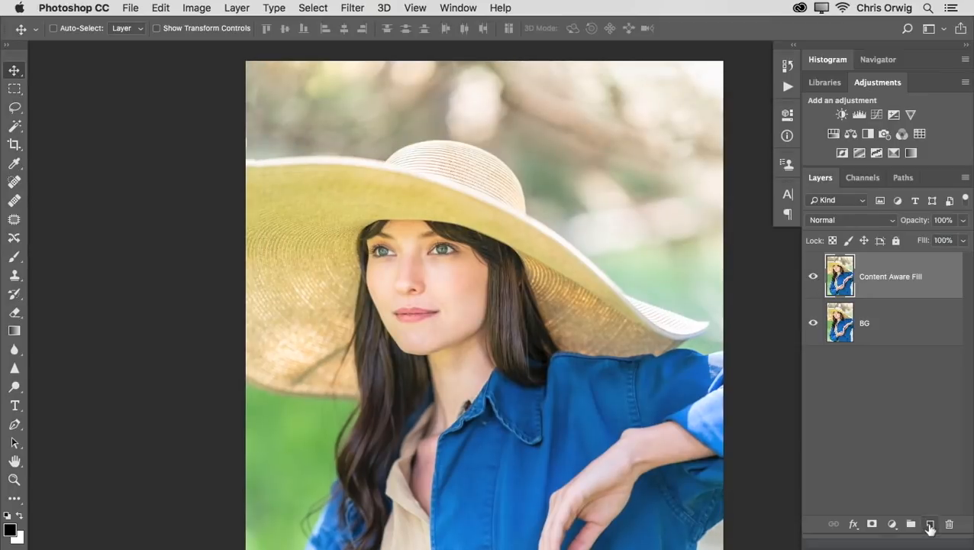
{"action": "left_click", "coordinate": [930, 525]}
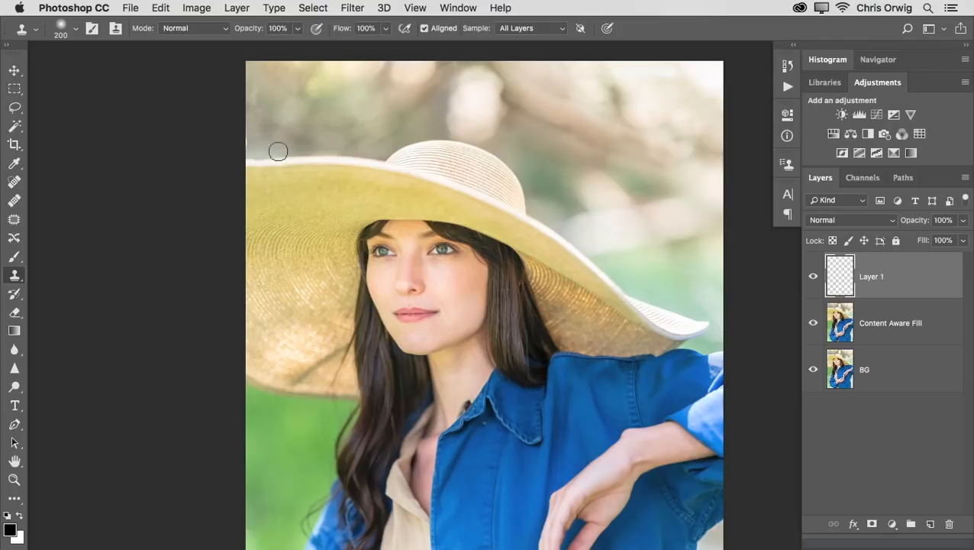
{"action": "mouse_move", "coordinate": [258, 162]}
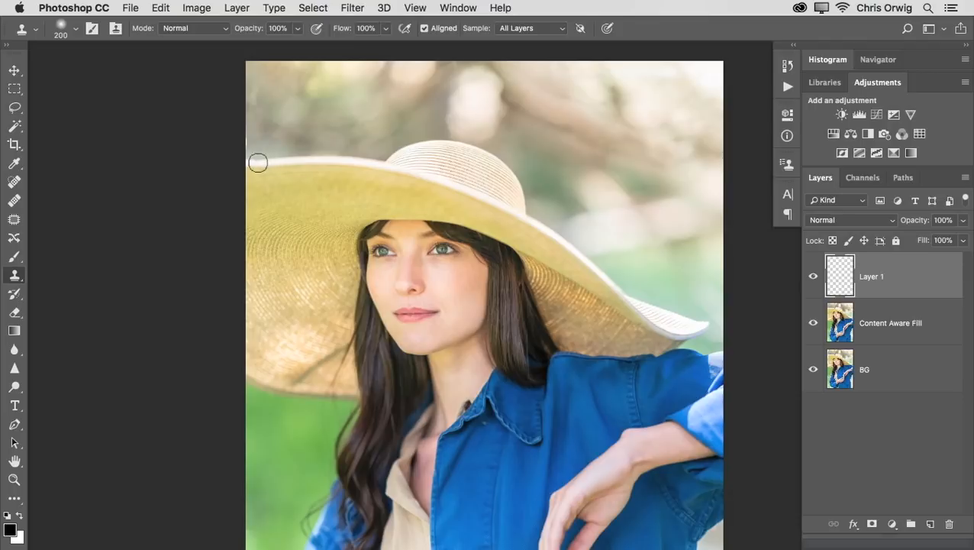
{"action": "mouse_move", "coordinate": [250, 137]}
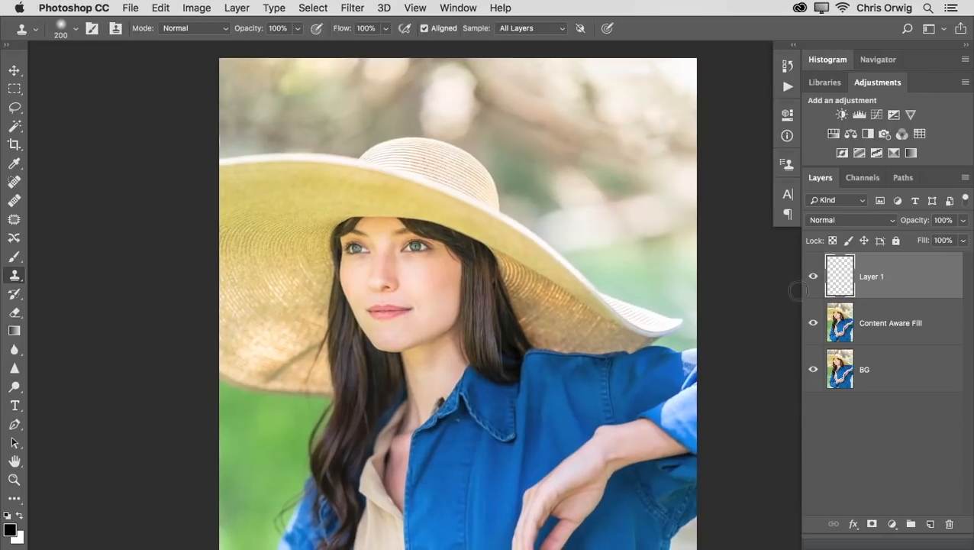
{"action": "mouse_move", "coordinate": [559, 55]}
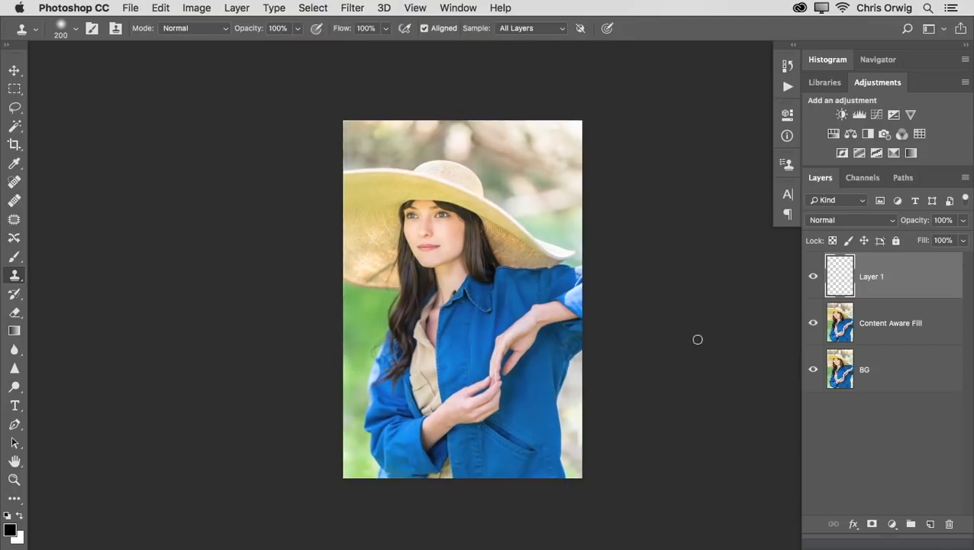
{"action": "left_click", "coordinate": [13, 144]}
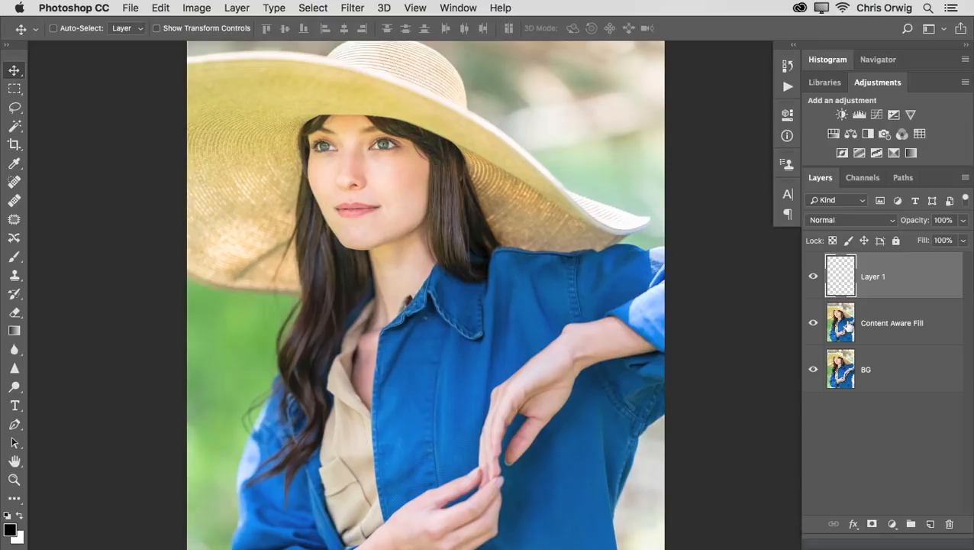
{"action": "mouse_move", "coordinate": [840, 323]}
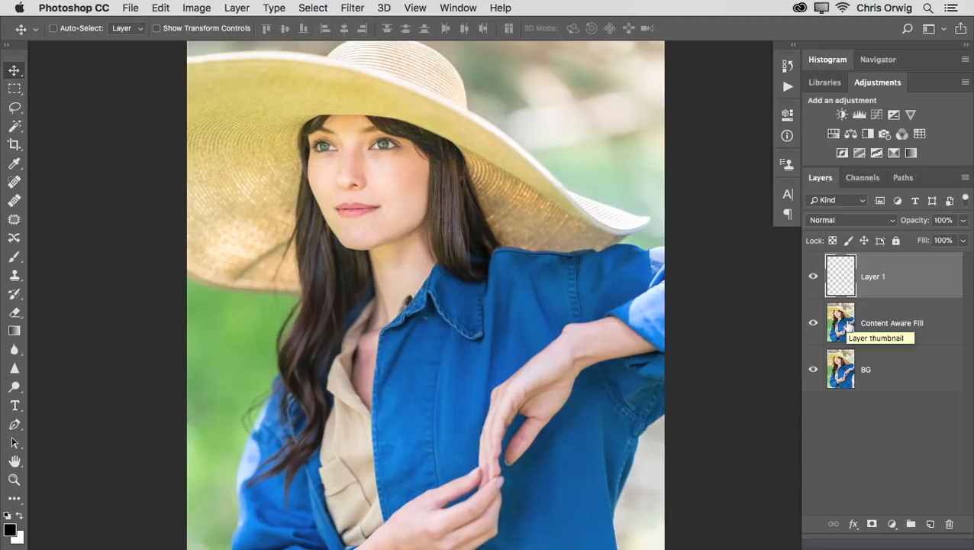